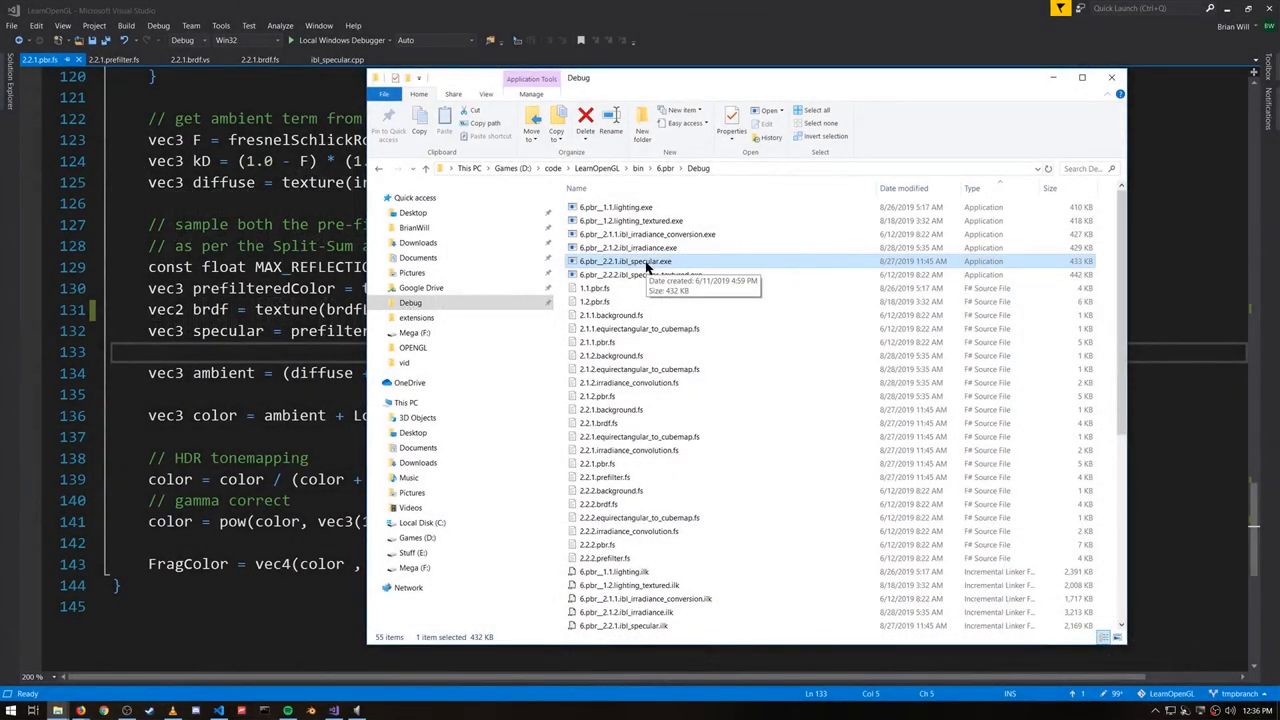
# Launch the 6.pbr_2.2.1 ibl_specular demo from the Debug folder to render the sphere grid.
pyautogui.doubleClick(624, 260)
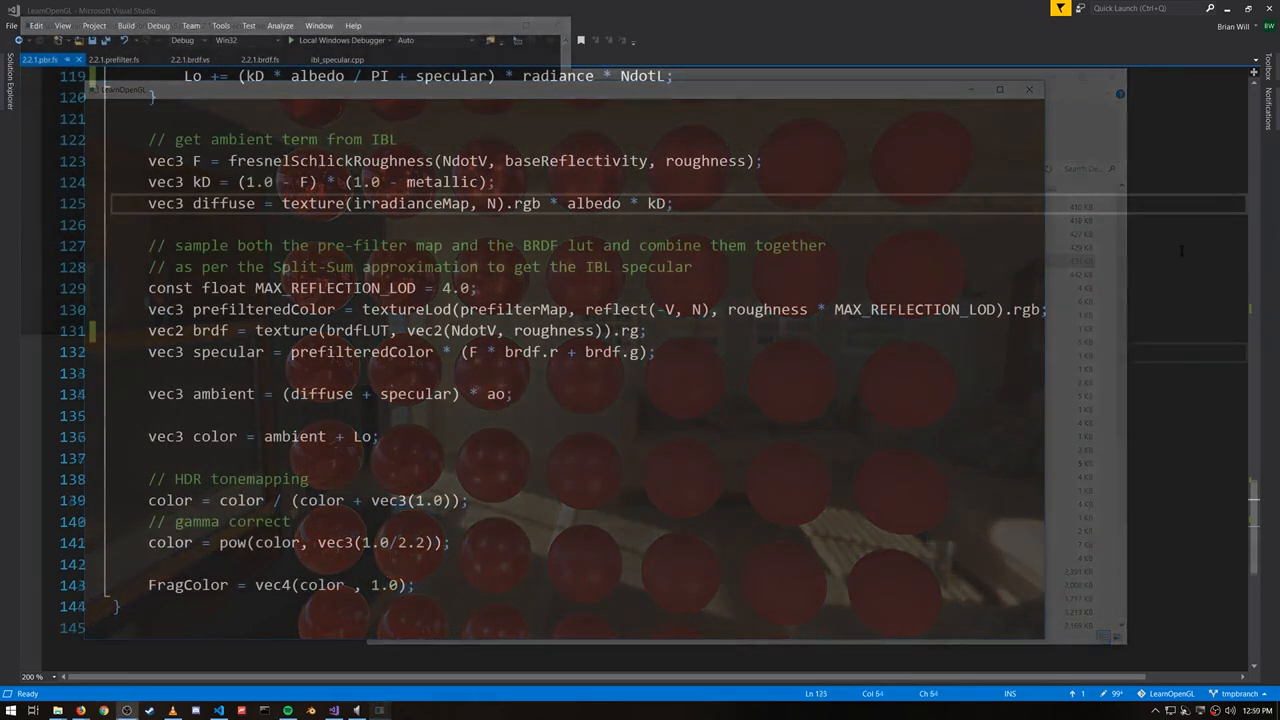
pyautogui.click(1028, 88)
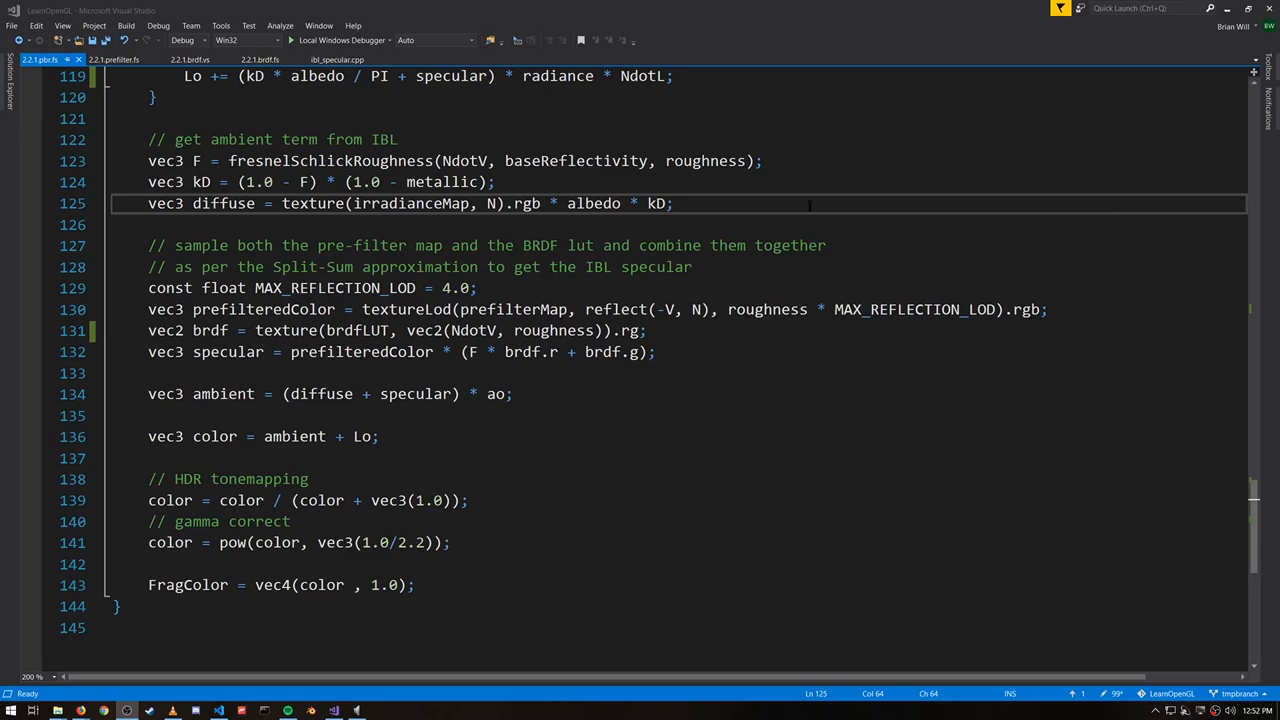
pyautogui.moveTo(672, 204); pyautogui.dragTo(148, 182)
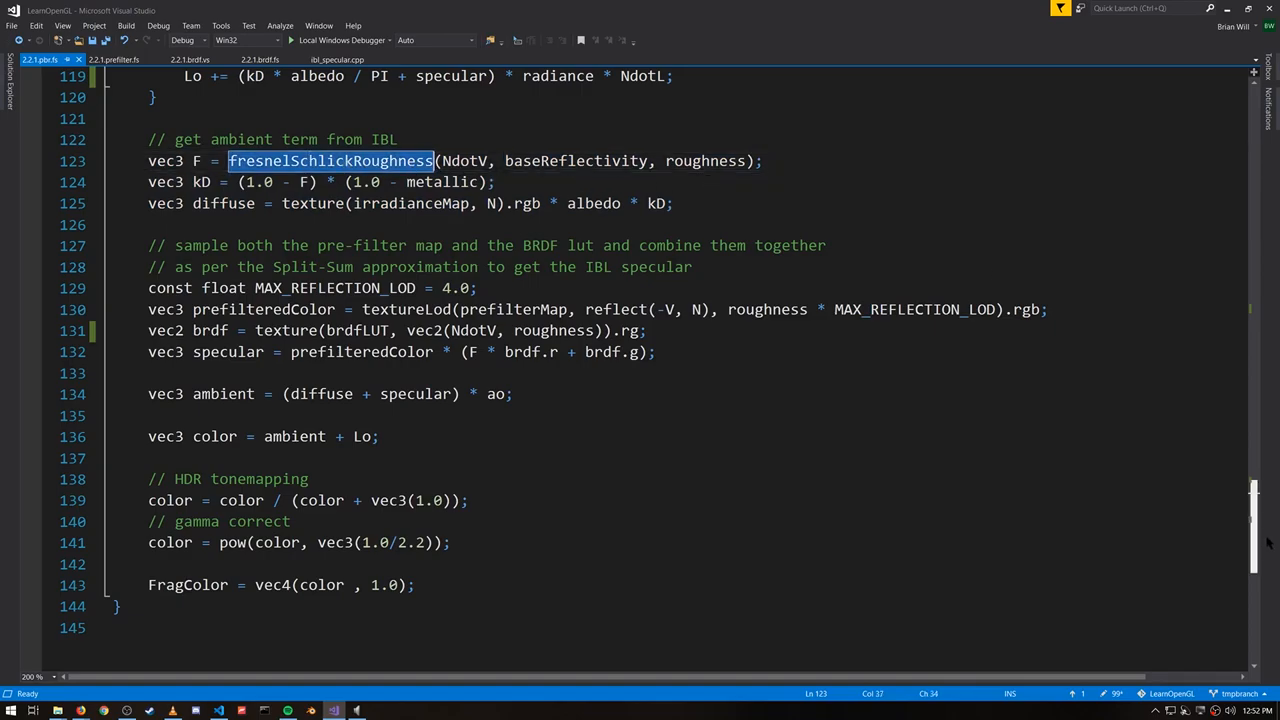
# Locate fresnelSchlickRoughness and highlight its roughness-clamped F0 term and every F0 reference.
pyautogui.scroll(3)
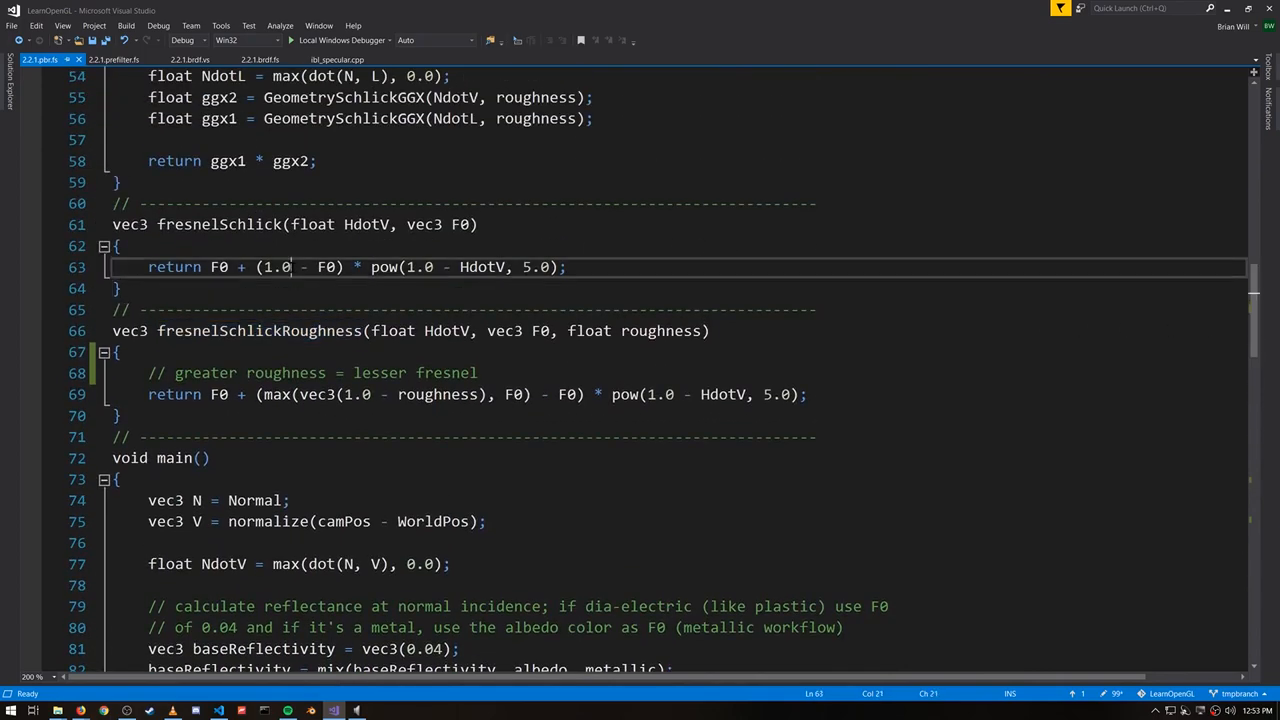
pyautogui.doubleClick(276, 268)
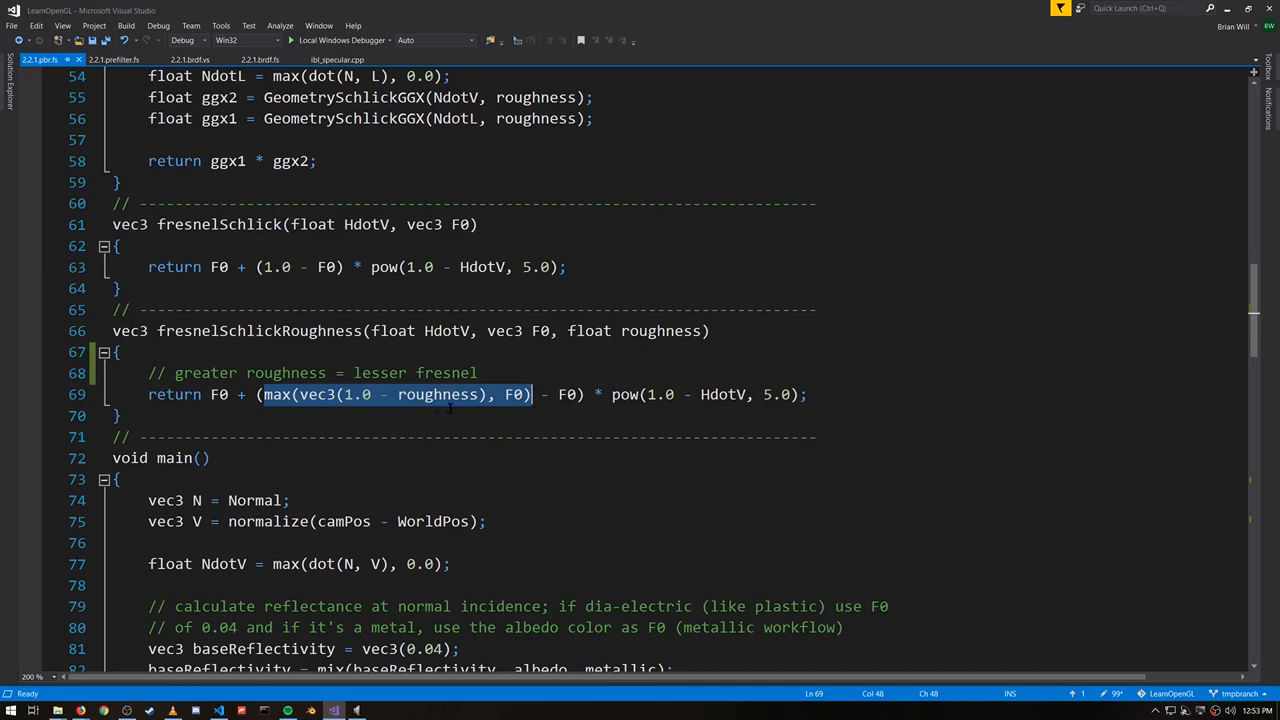
pyautogui.doubleClick(514, 394)
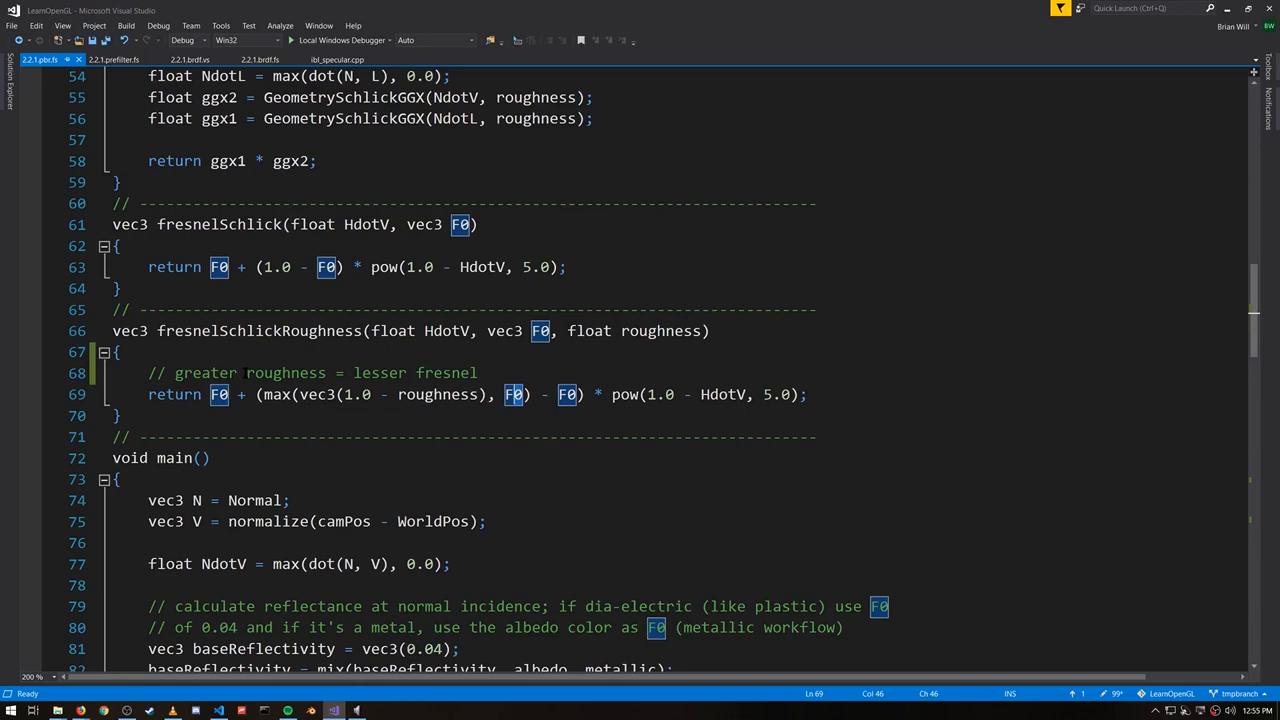
# Return to main's IBL section and mark the prefilterMap sampling with reflect(-V, N) and MAX_REFLECTION_LOD.
pyautogui.scroll(-3)
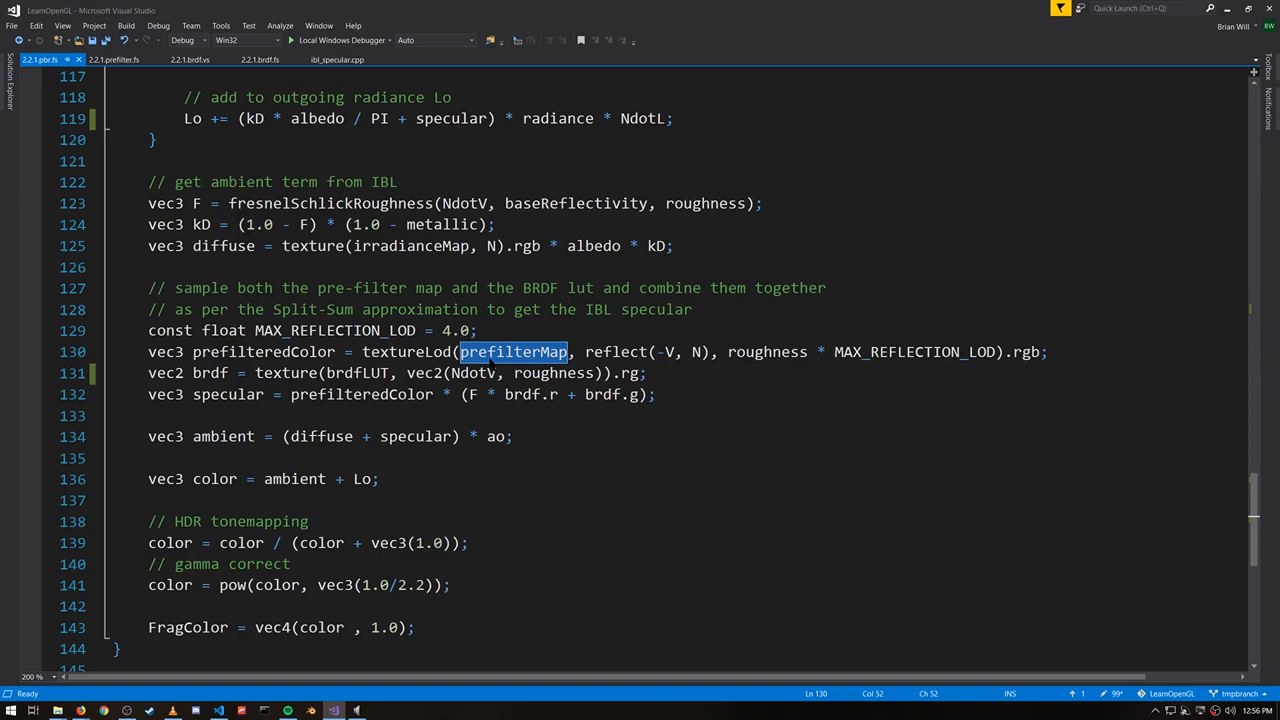
pyautogui.doubleClick(616, 352)
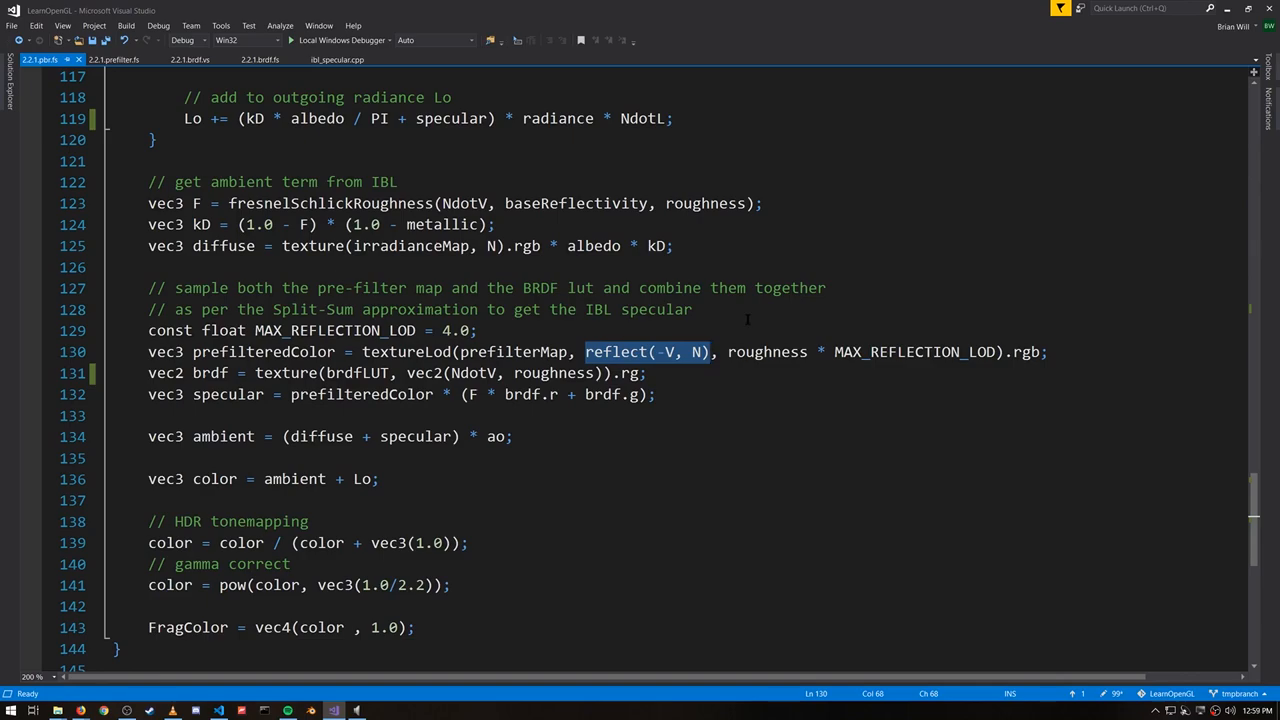
pyautogui.click(330, 330)
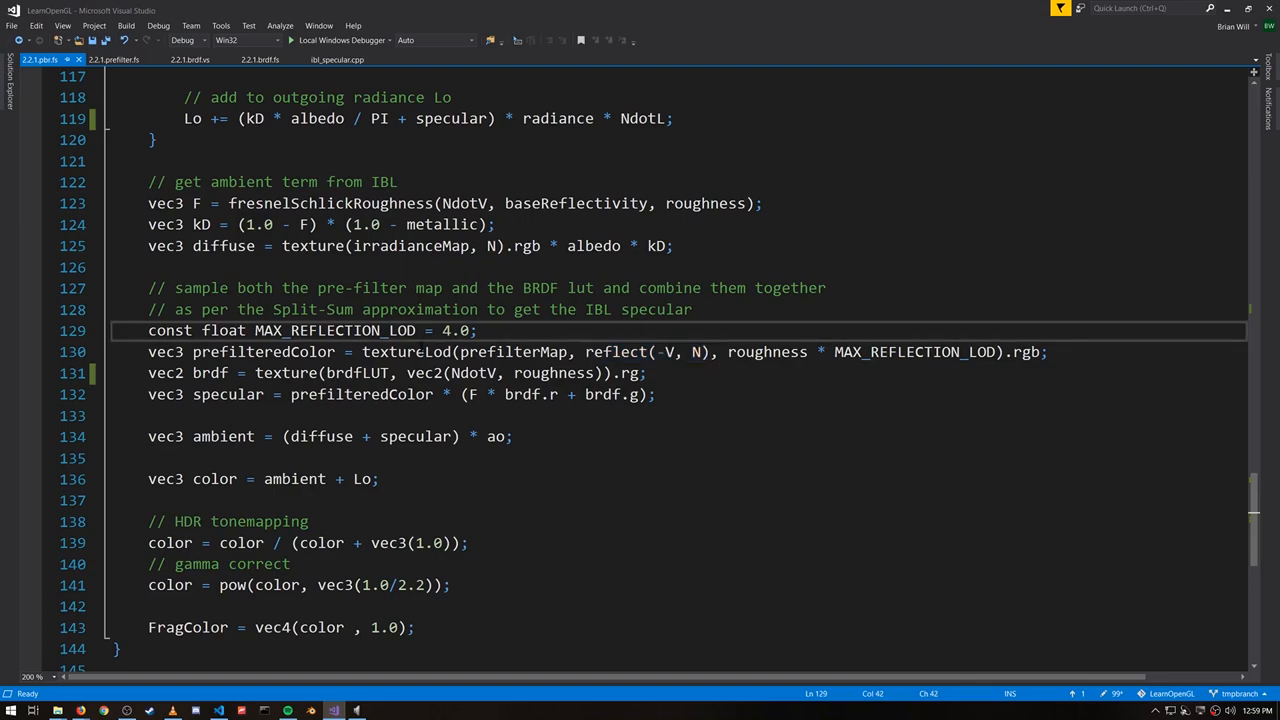
pyautogui.doubleClick(404, 352)
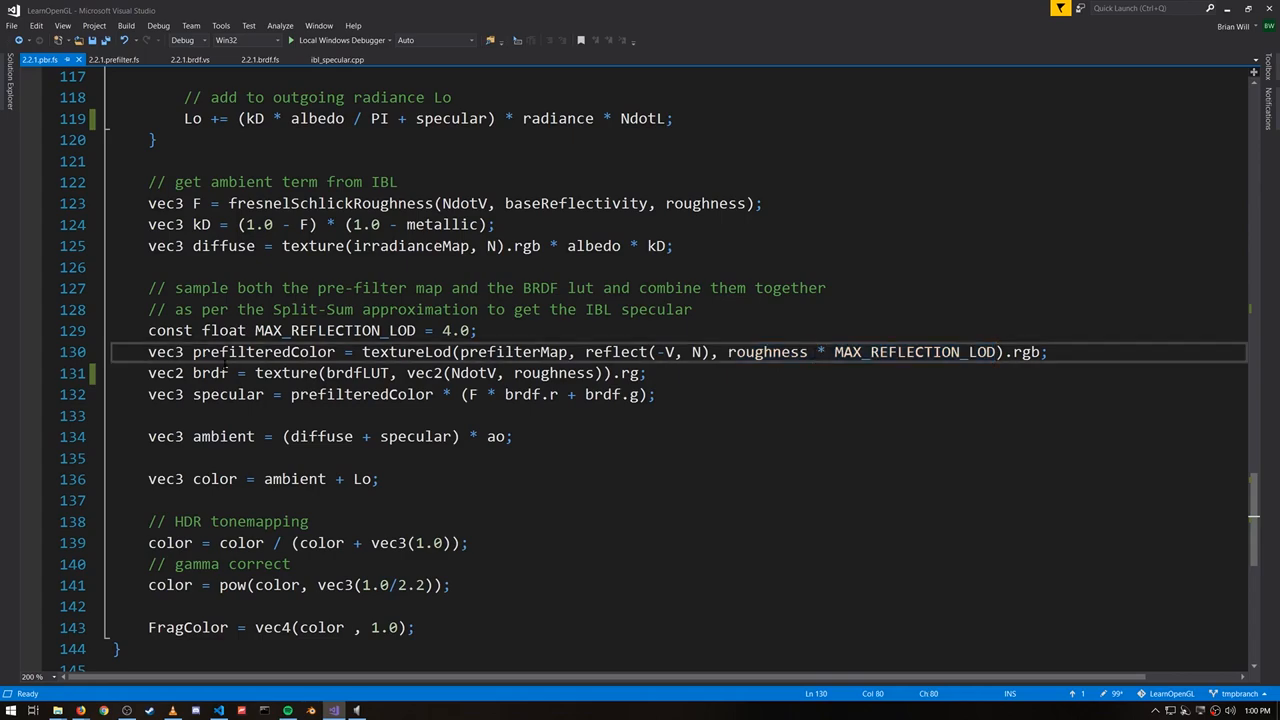
pyautogui.doubleClick(264, 352)
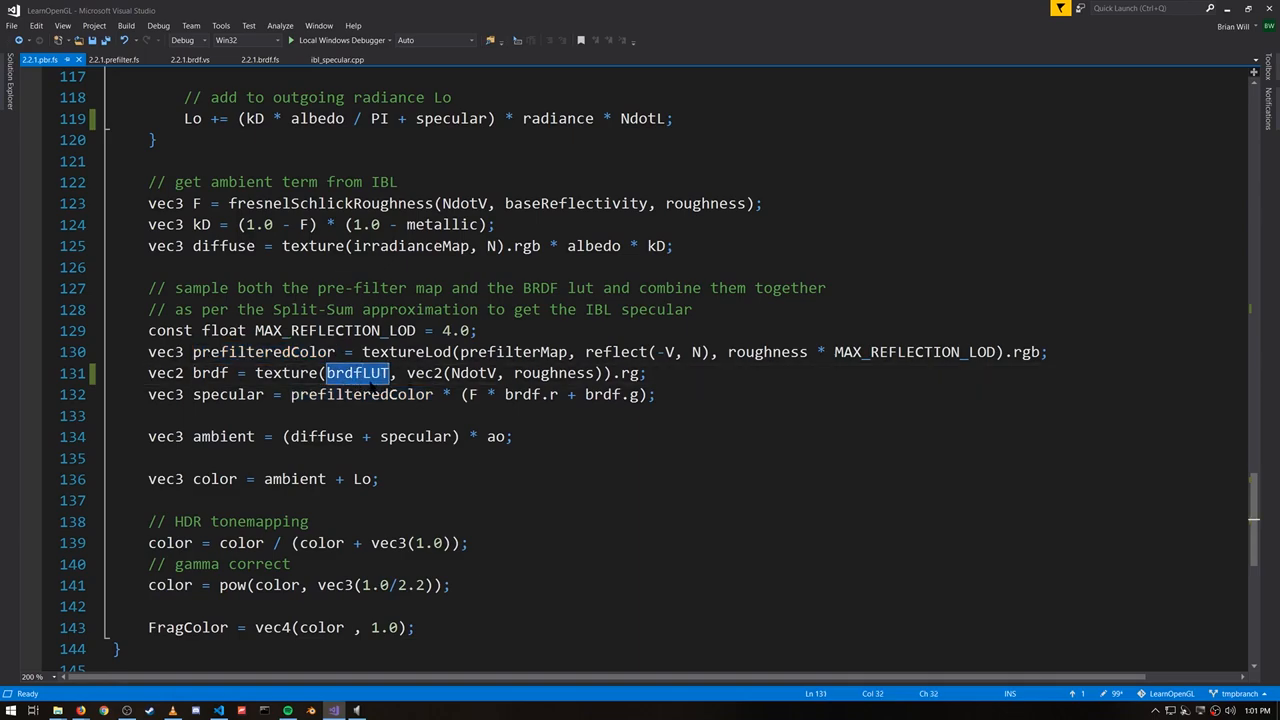
pyautogui.write('!')
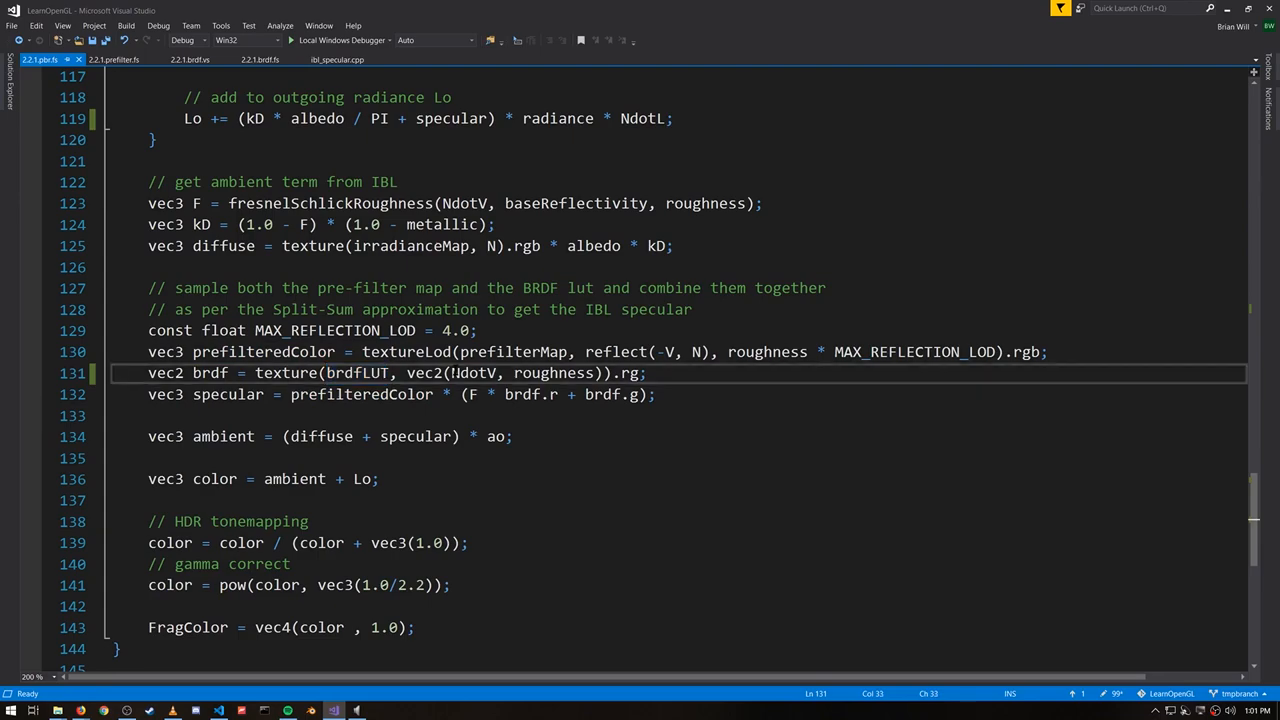
pyautogui.doubleClick(554, 374)
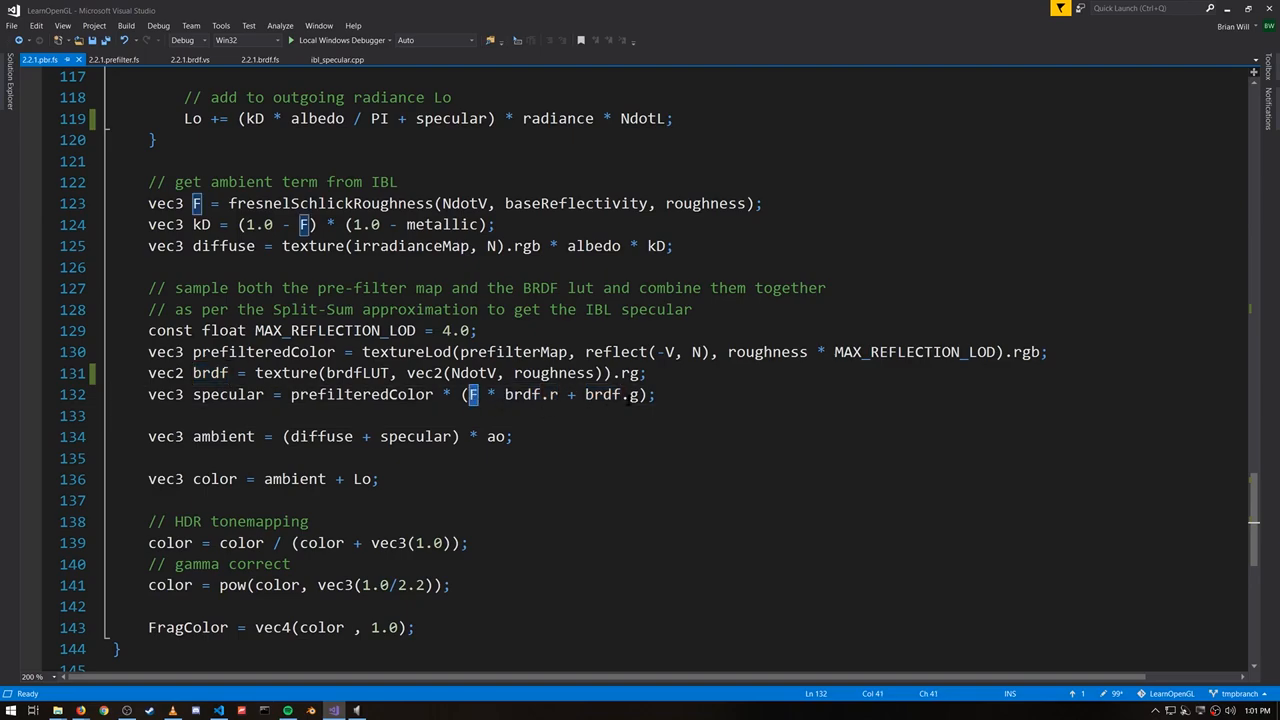
pyautogui.doubleClick(210, 372)
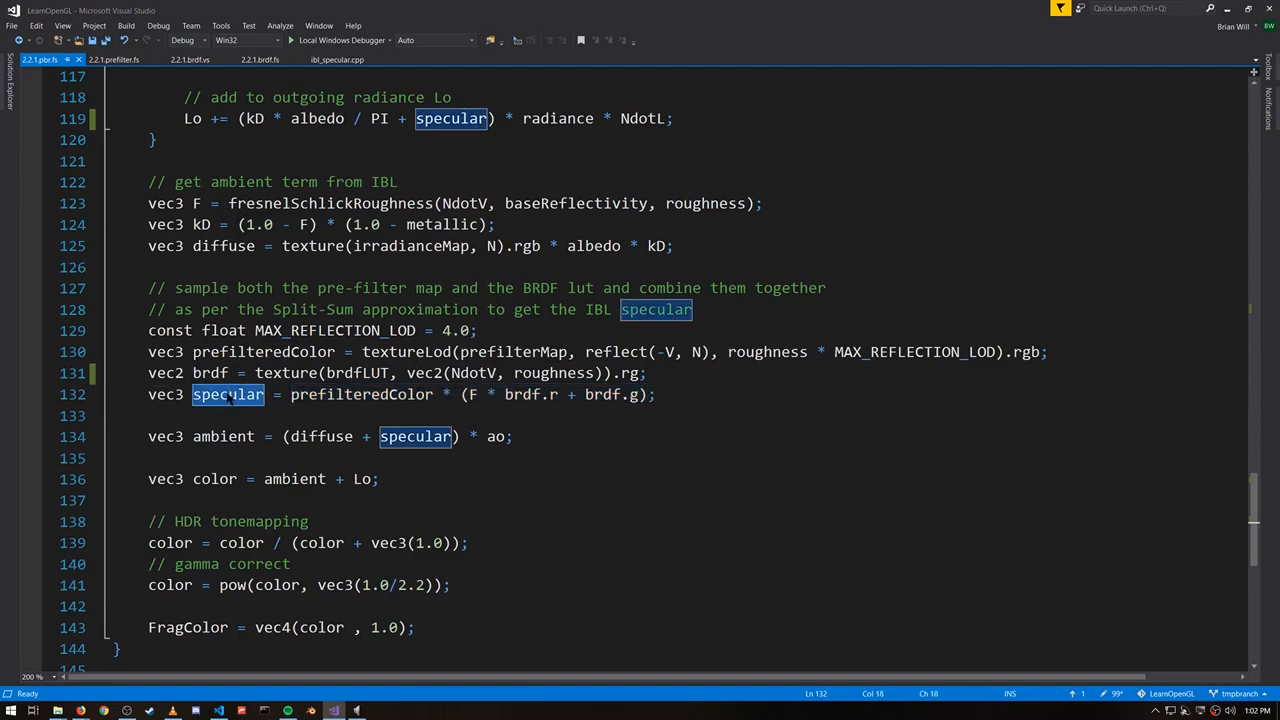
pyautogui.doubleClick(320, 436)
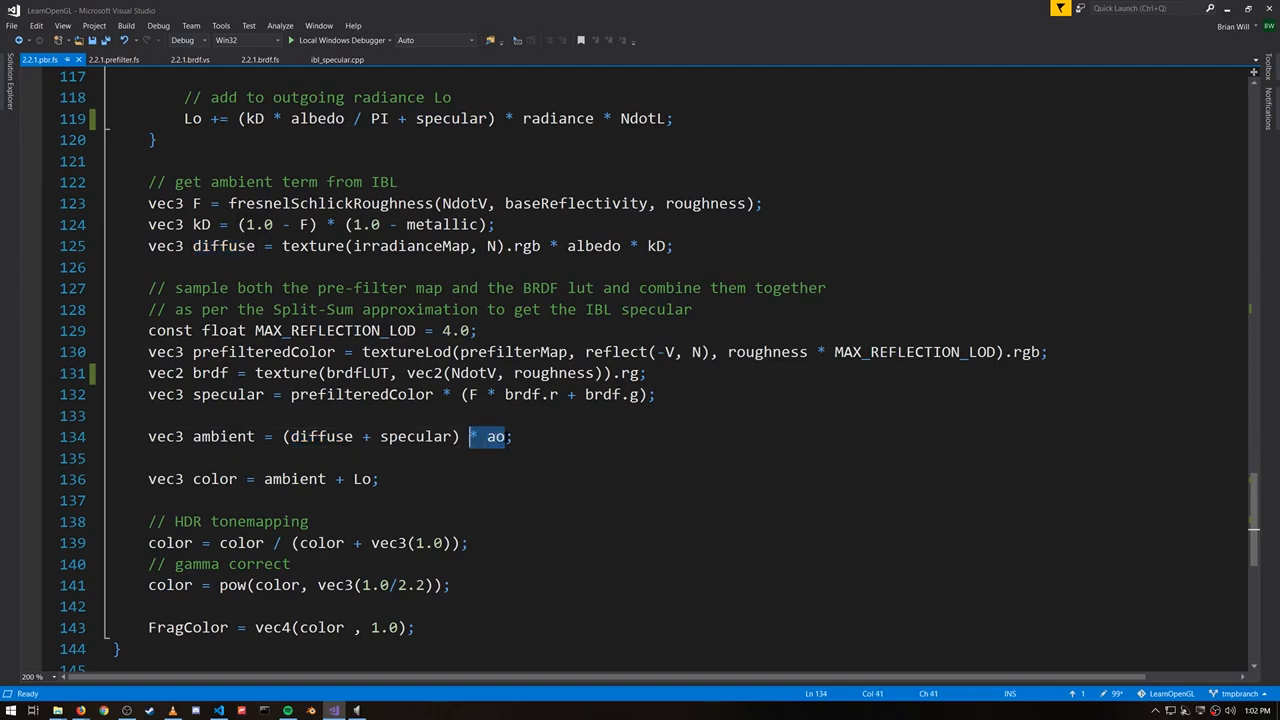
pyautogui.doubleClick(224, 436)
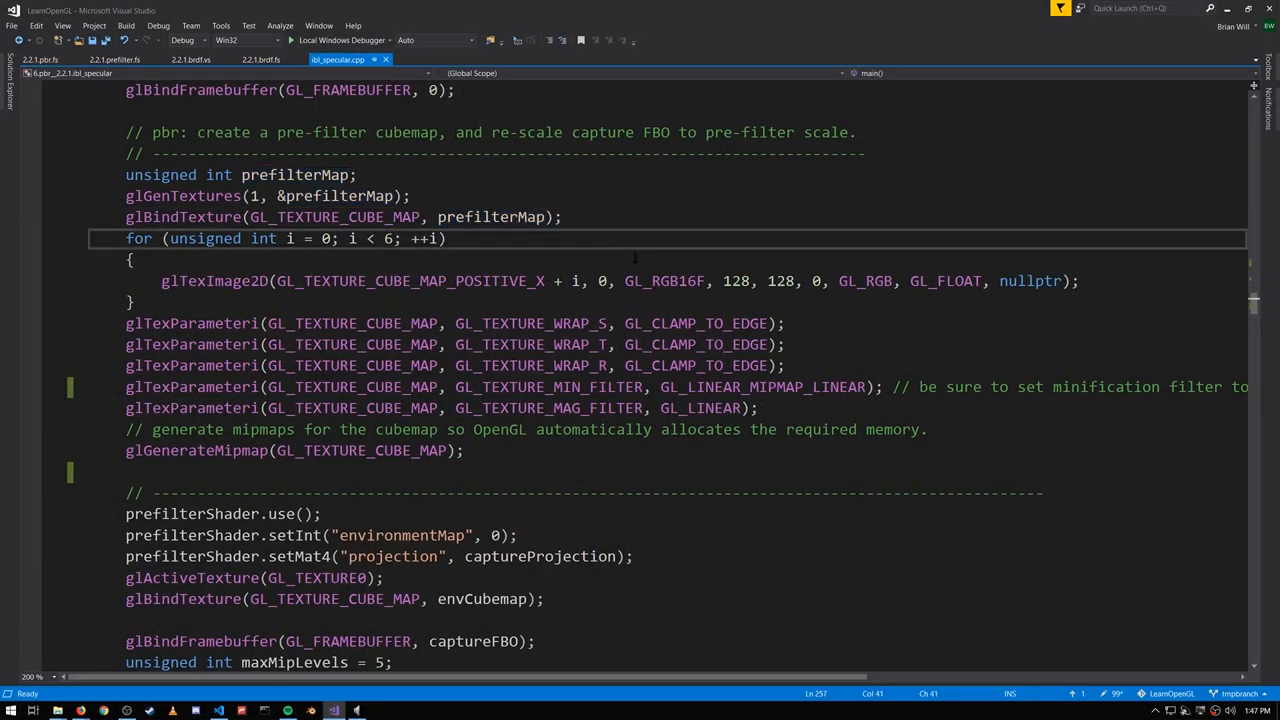
pyautogui.doubleClick(664, 280)
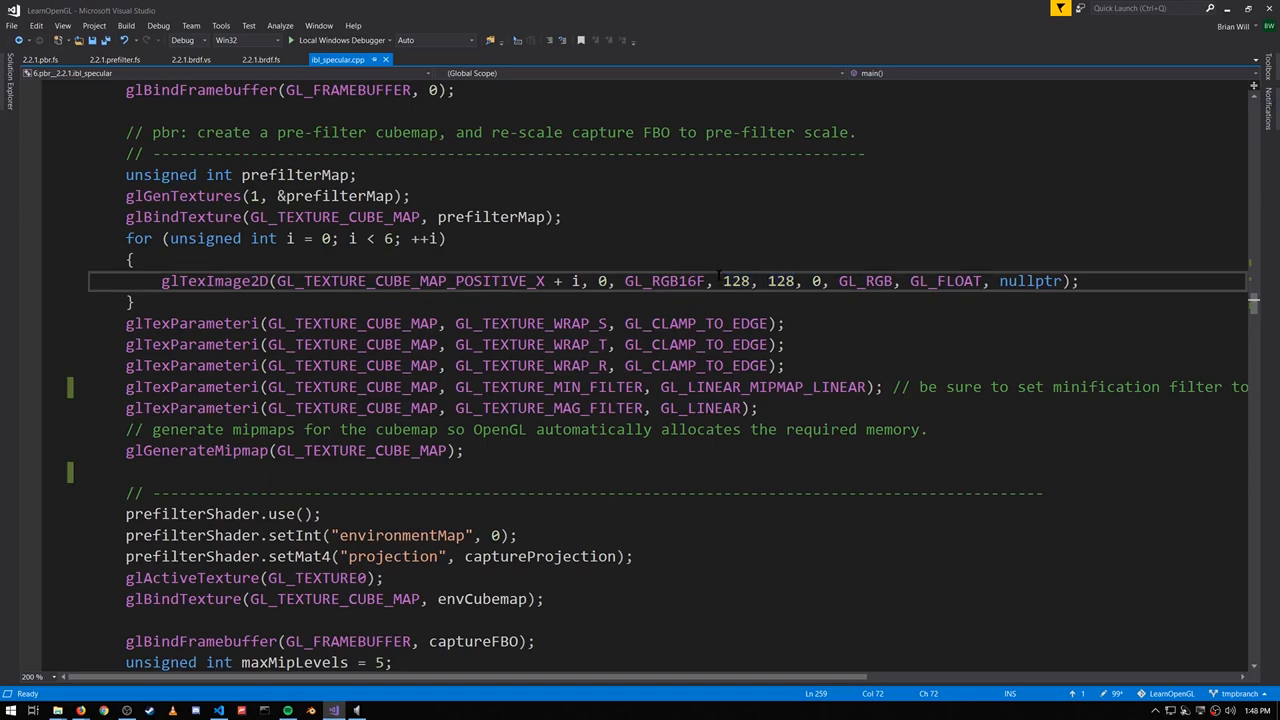
pyautogui.doubleClick(762, 388)
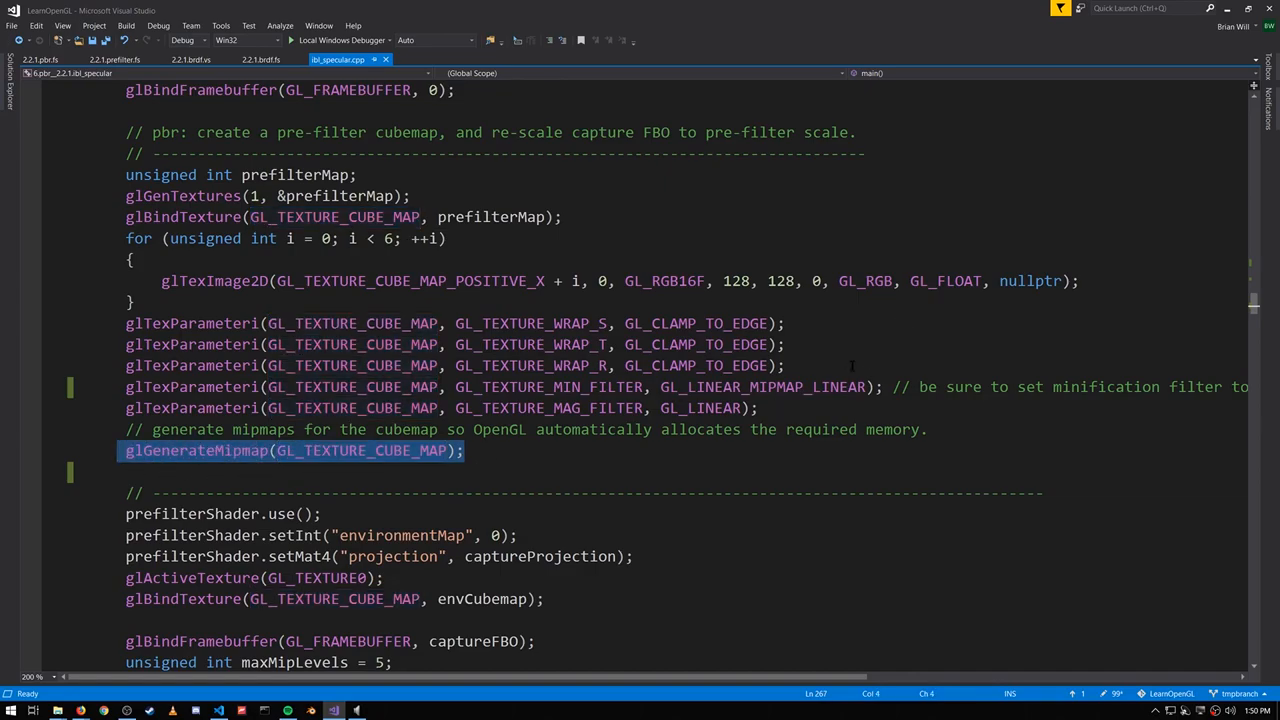
# Highlight the mip loop variable in the specular .cpp, then move to the 2.2.1.prefilter.fs main function.
pyautogui.scroll(-3)
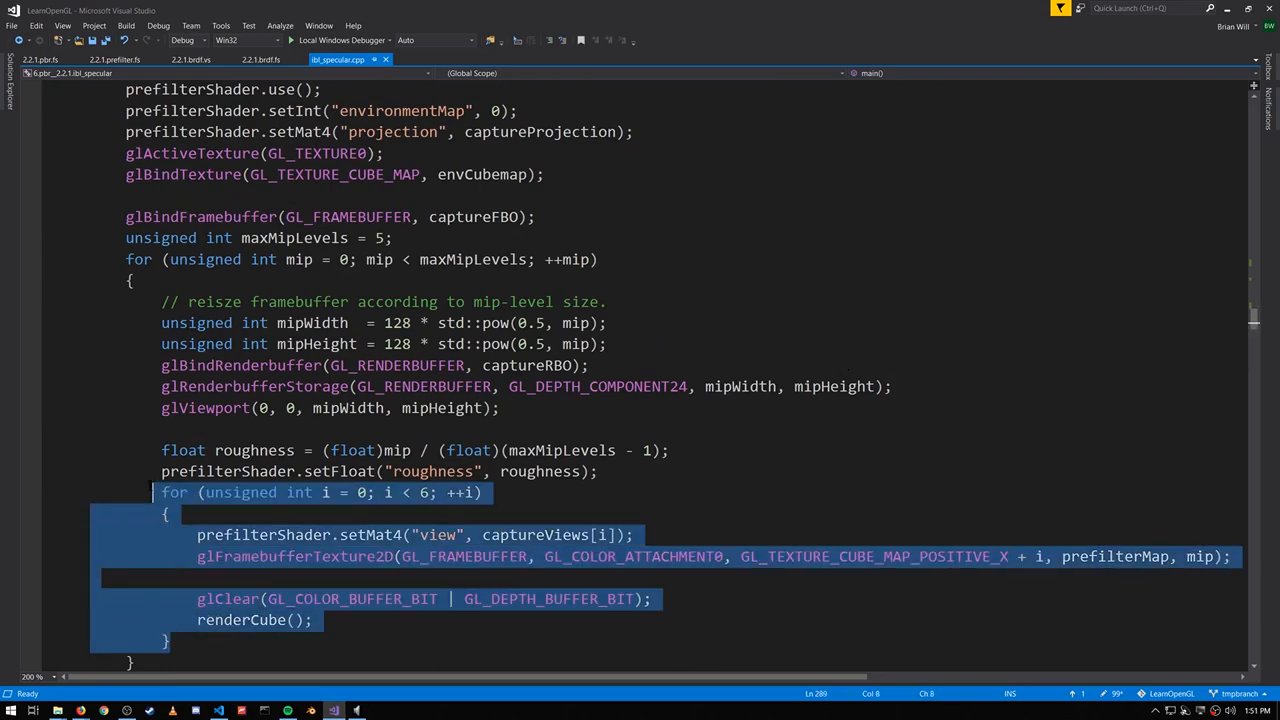
pyautogui.moveTo(756, 498)
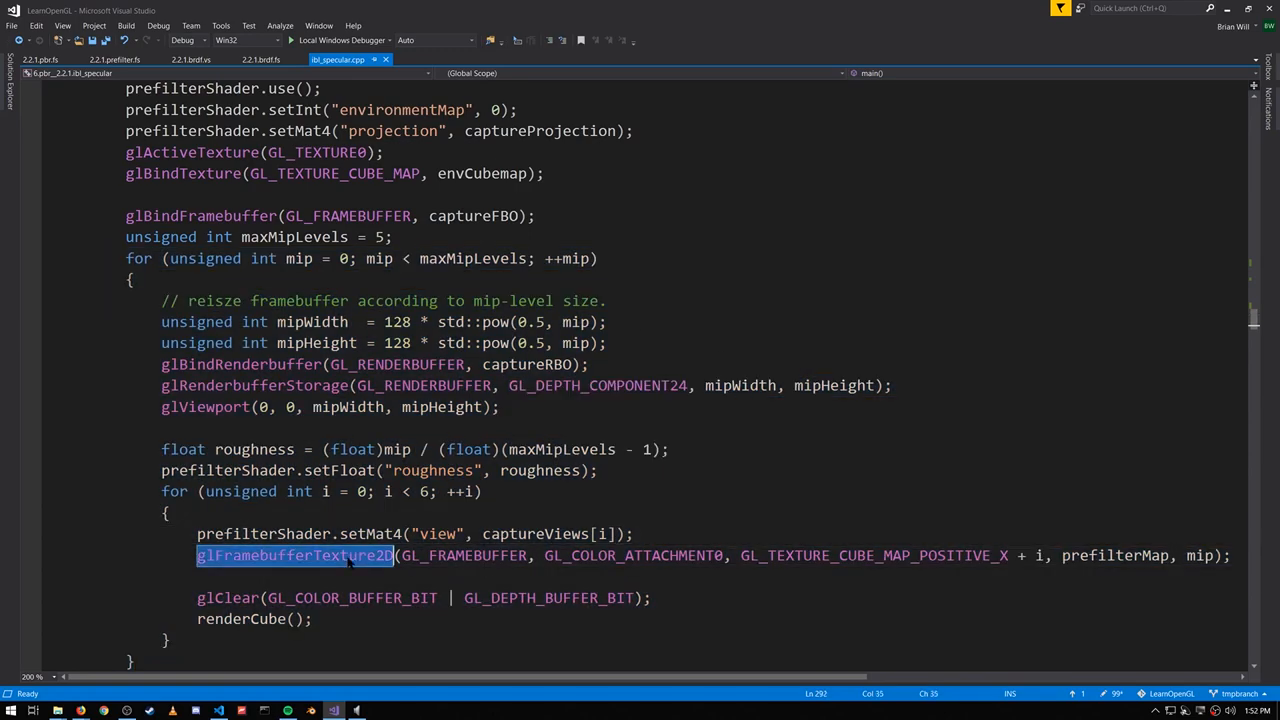
pyautogui.moveTo(636, 556)
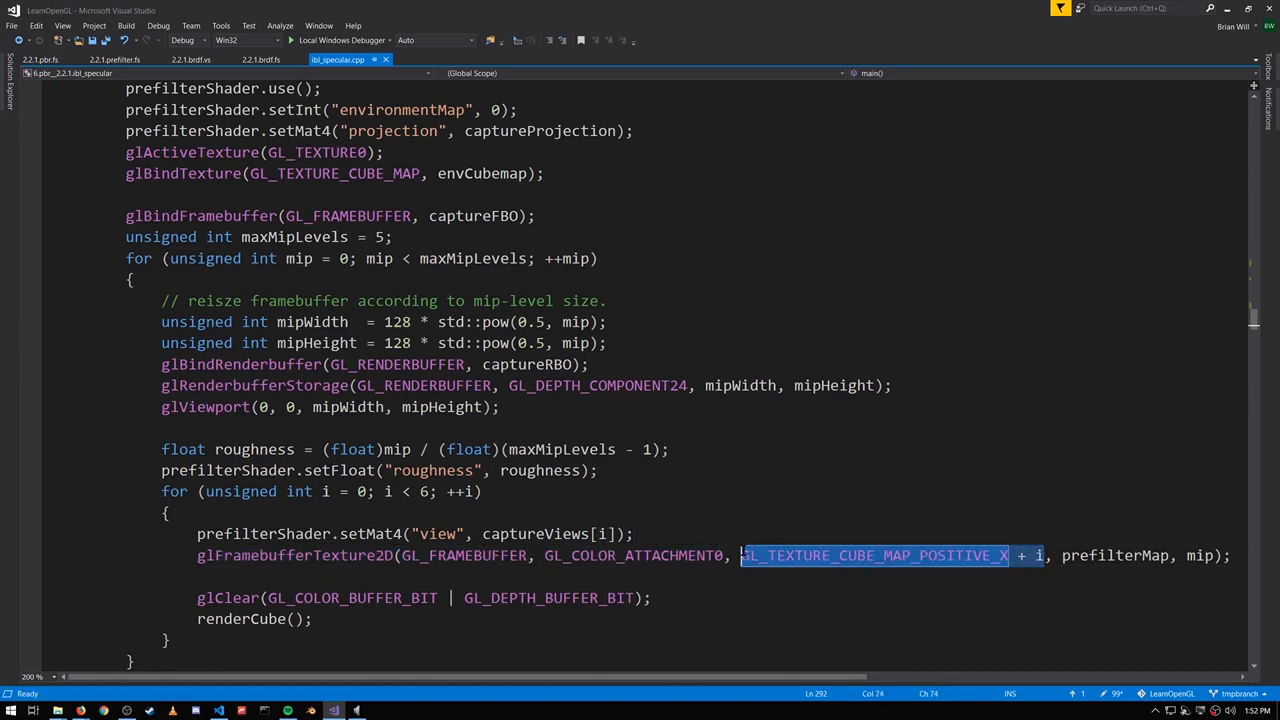
pyautogui.doubleClick(1200, 556)
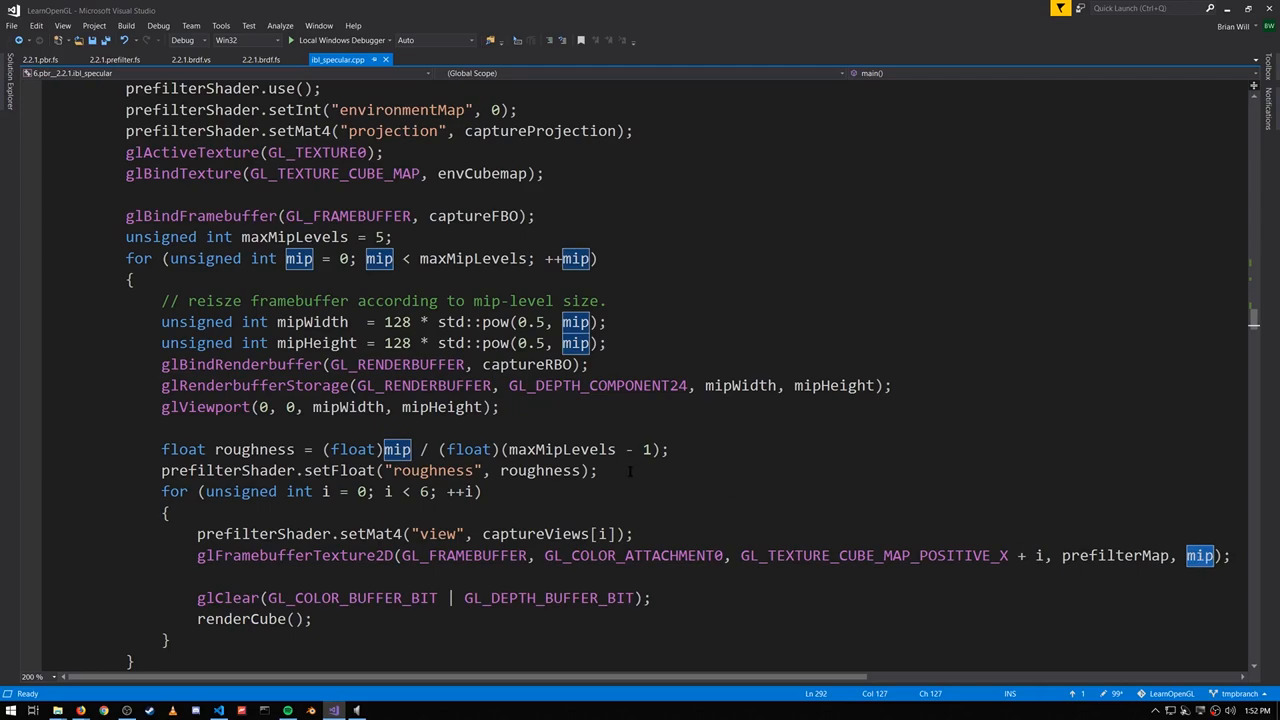
pyautogui.doubleClick(254, 448)
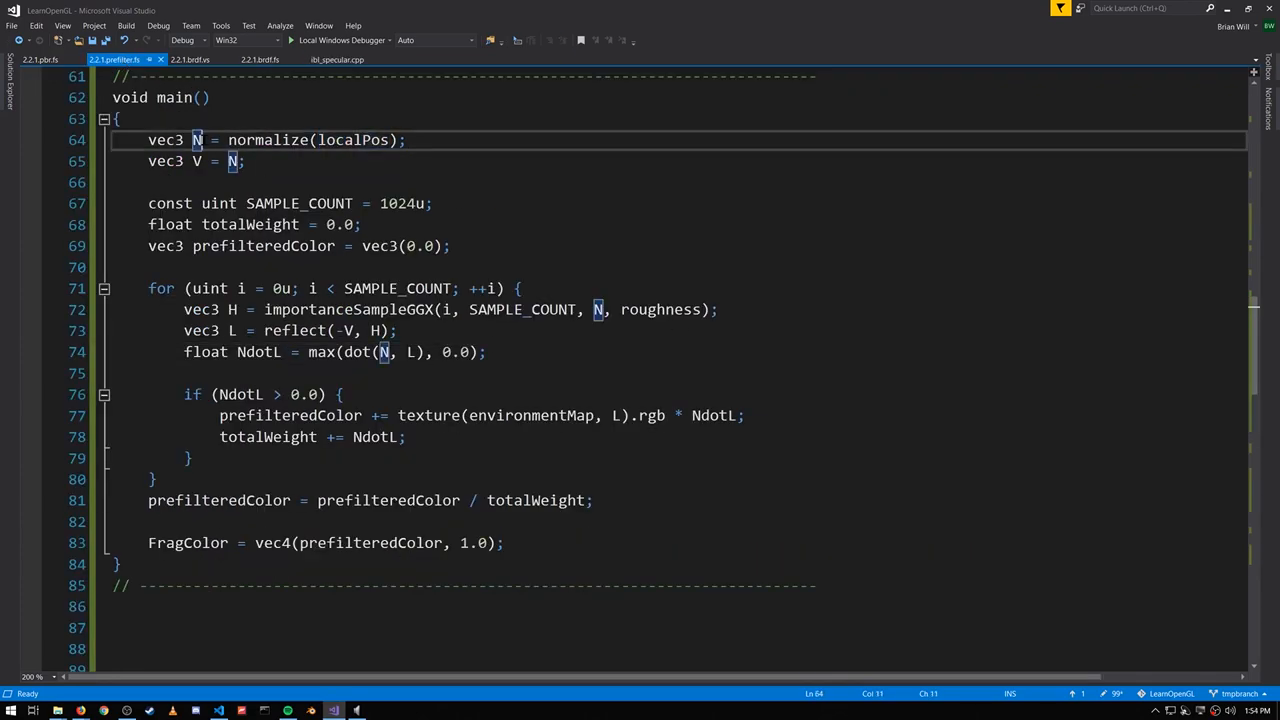
pyautogui.press('Left')
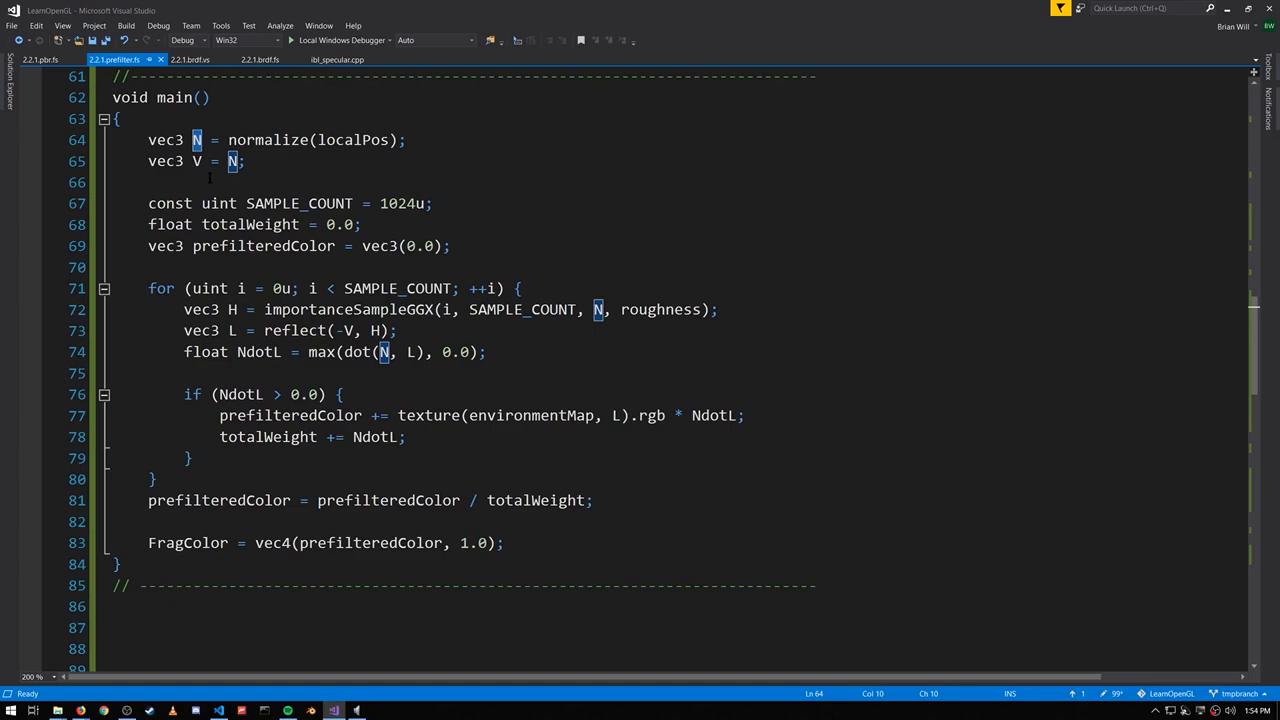
pyautogui.click(196, 160)
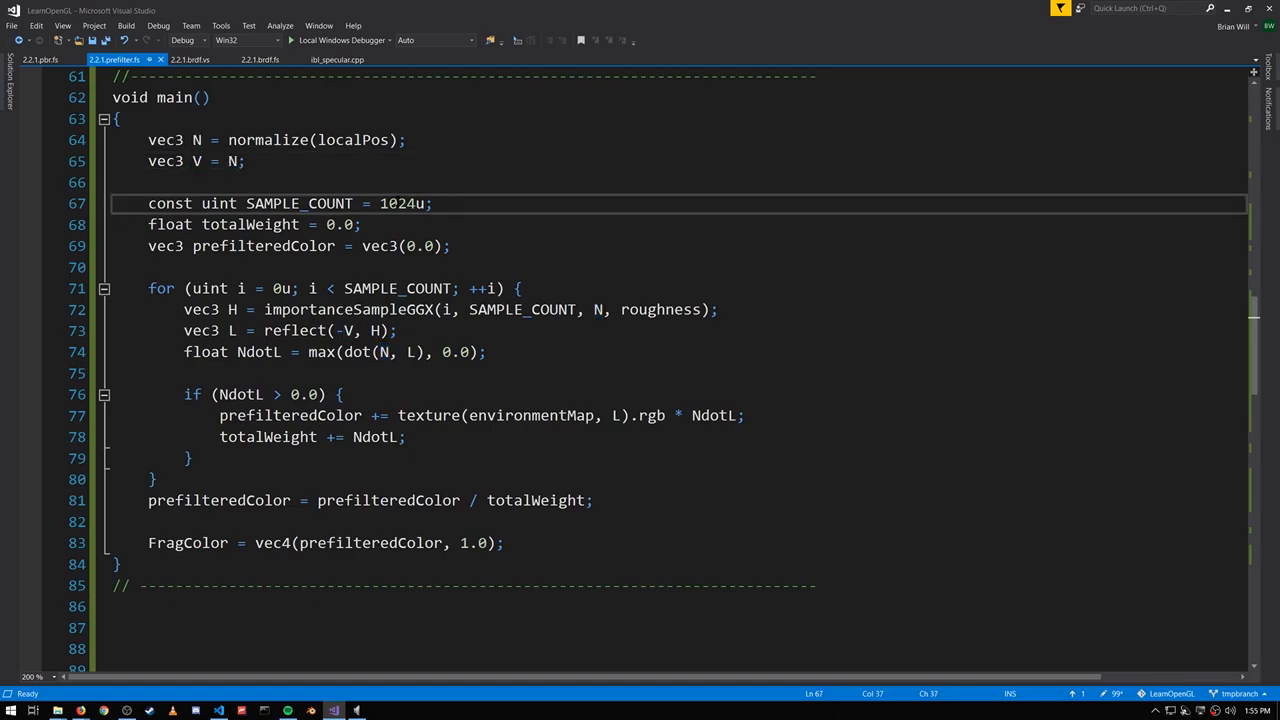
pyautogui.doubleClick(400, 204)
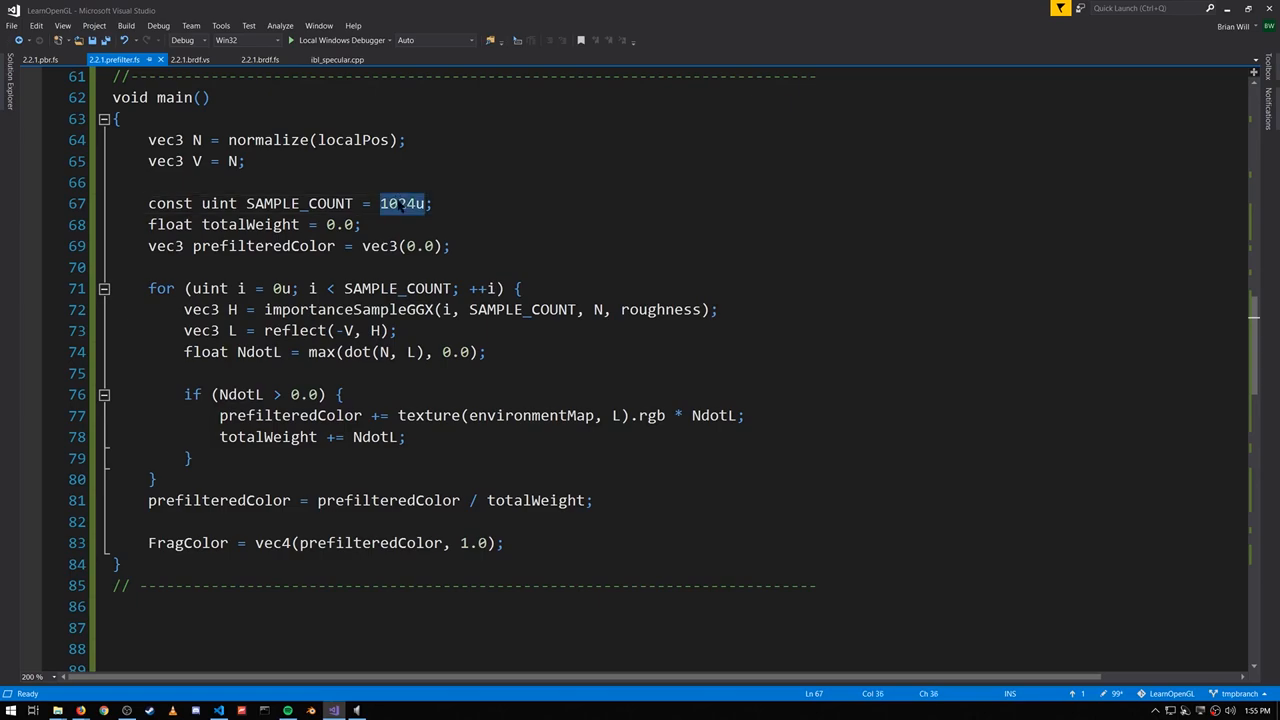
pyautogui.write('1024u')
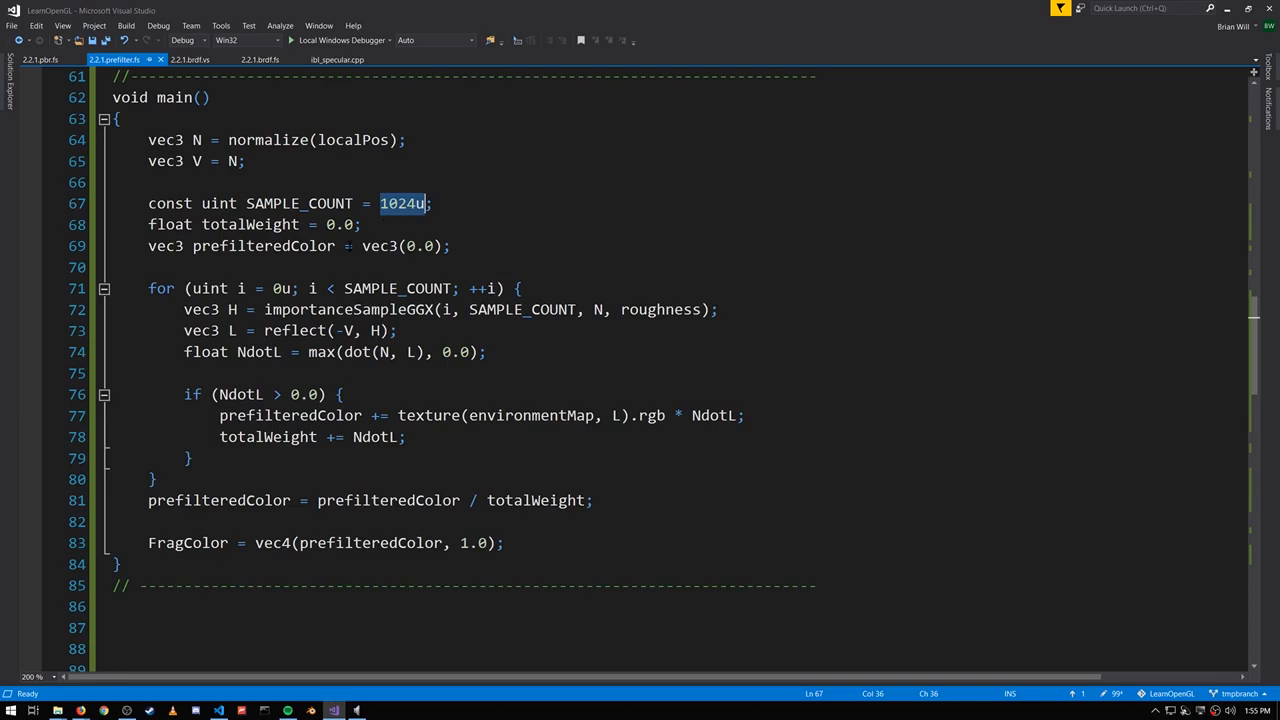
pyautogui.click(156, 478)
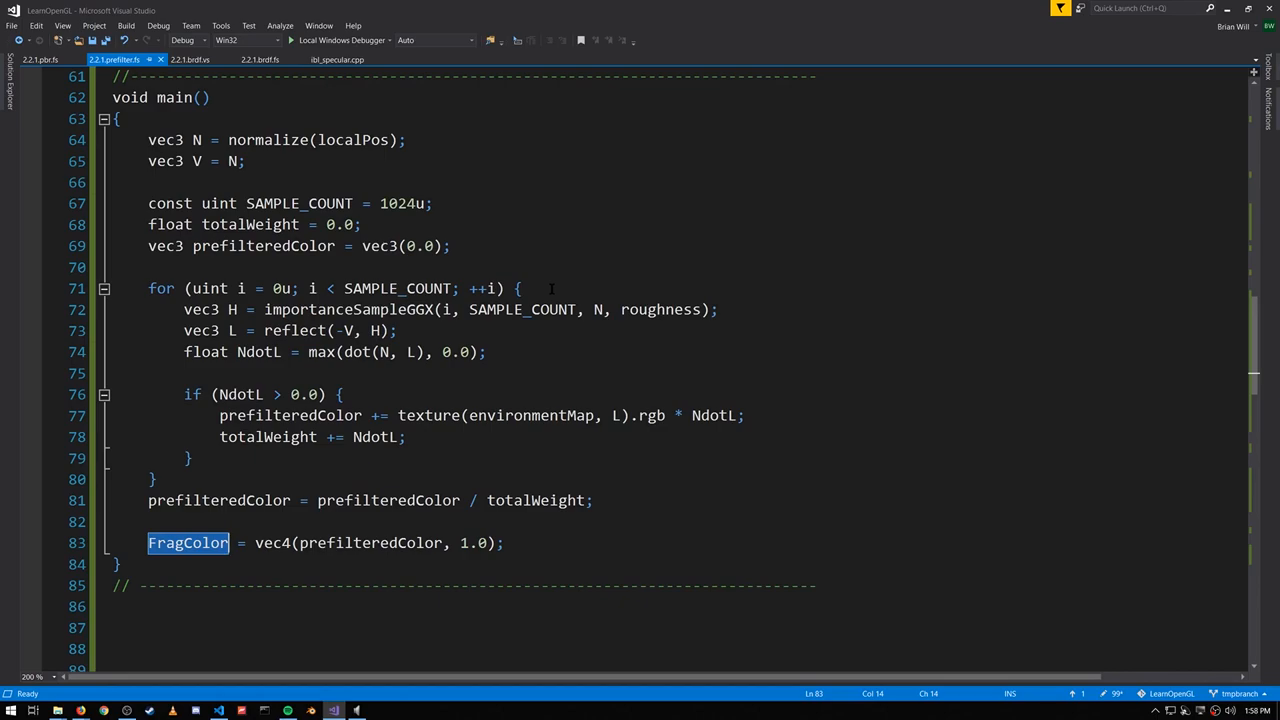
pyautogui.doubleClick(348, 308)
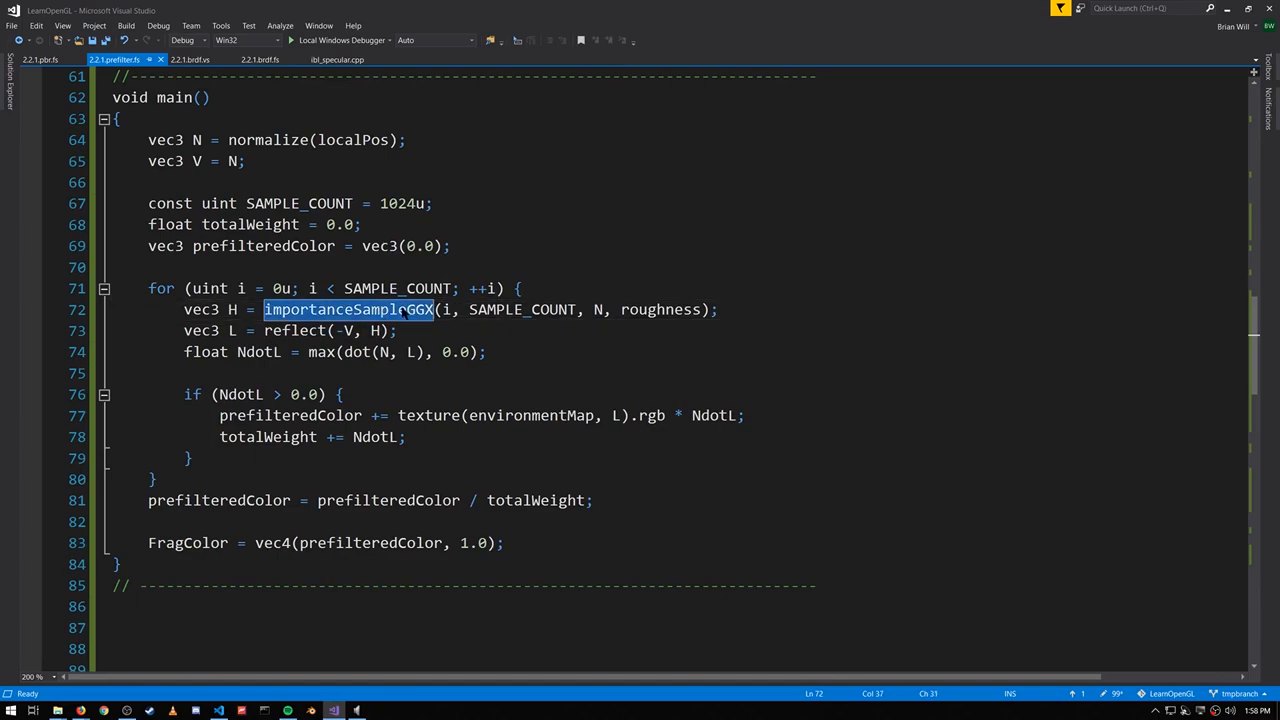
pyautogui.doubleClick(660, 308)
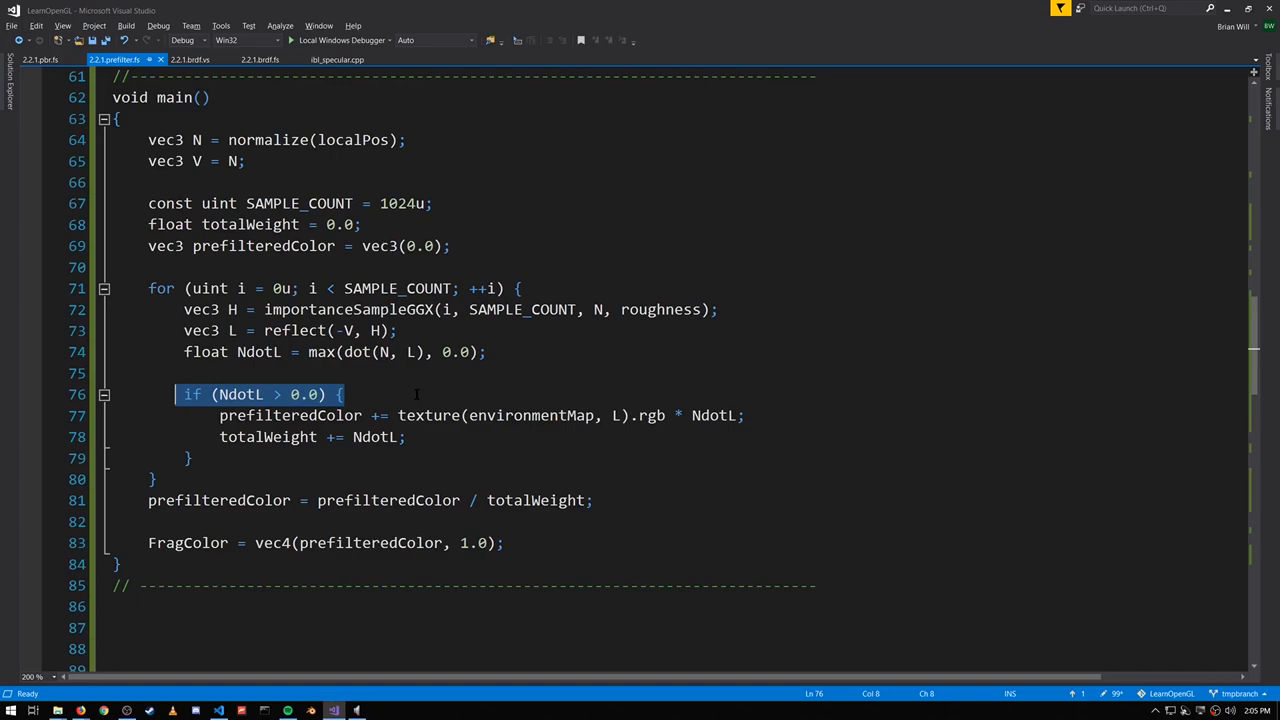
pyautogui.doubleClick(288, 414)
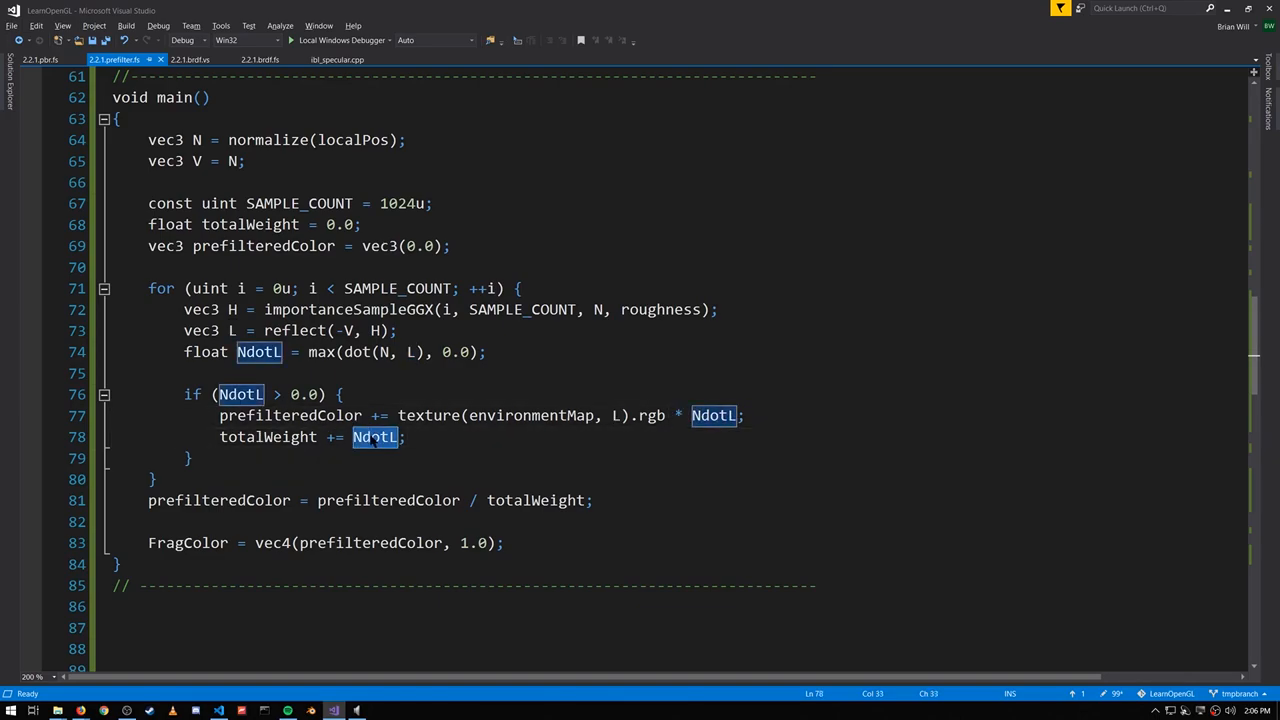
pyautogui.doubleClick(268, 436)
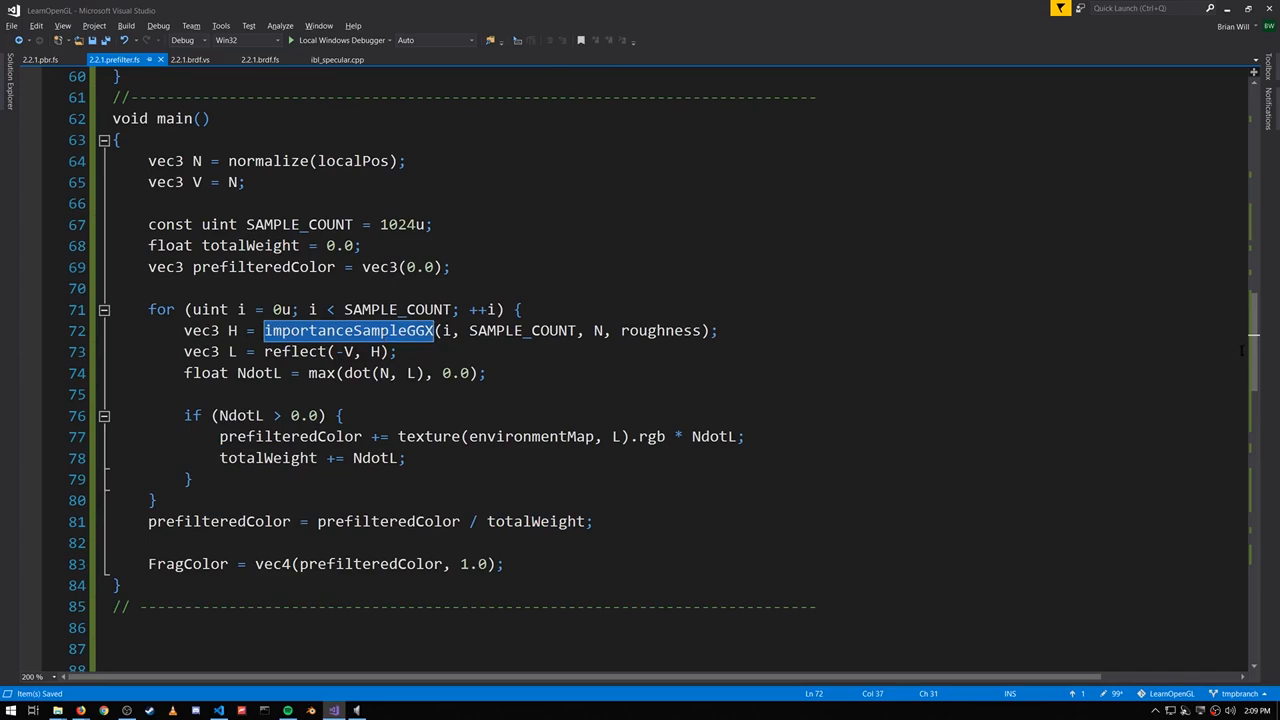
pyautogui.scroll(3)
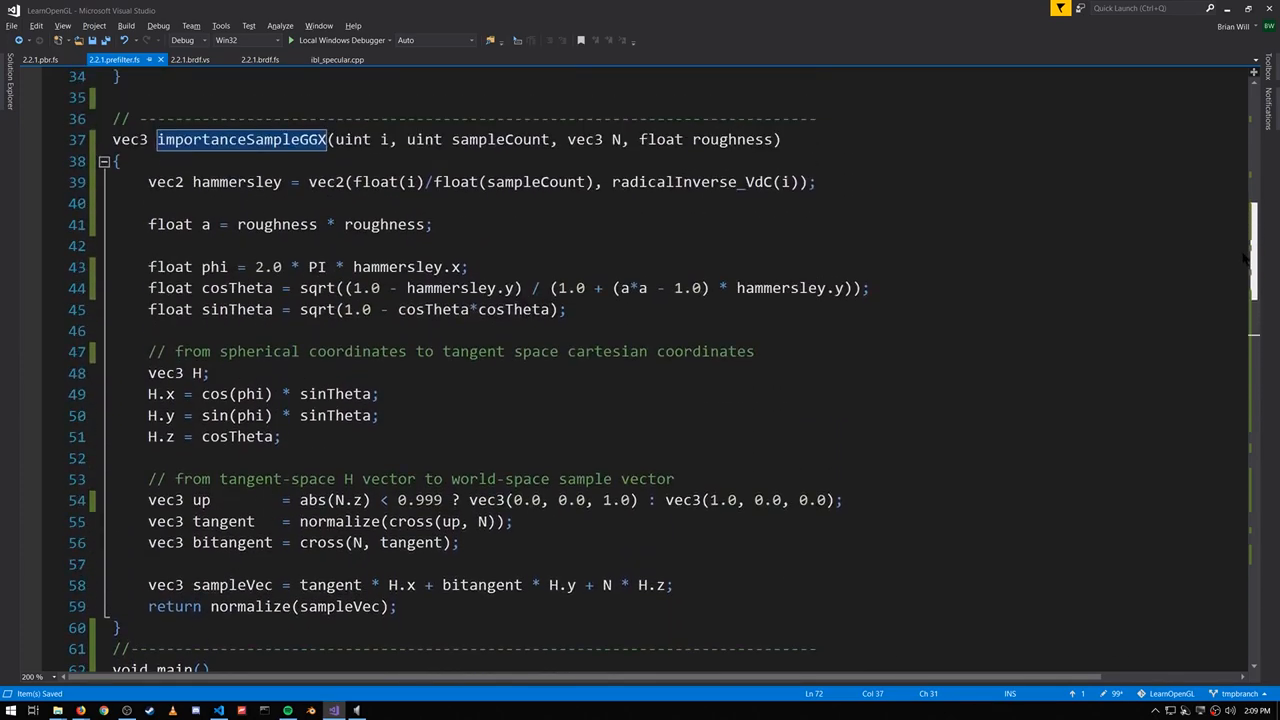
pyautogui.moveTo(1250, 260)
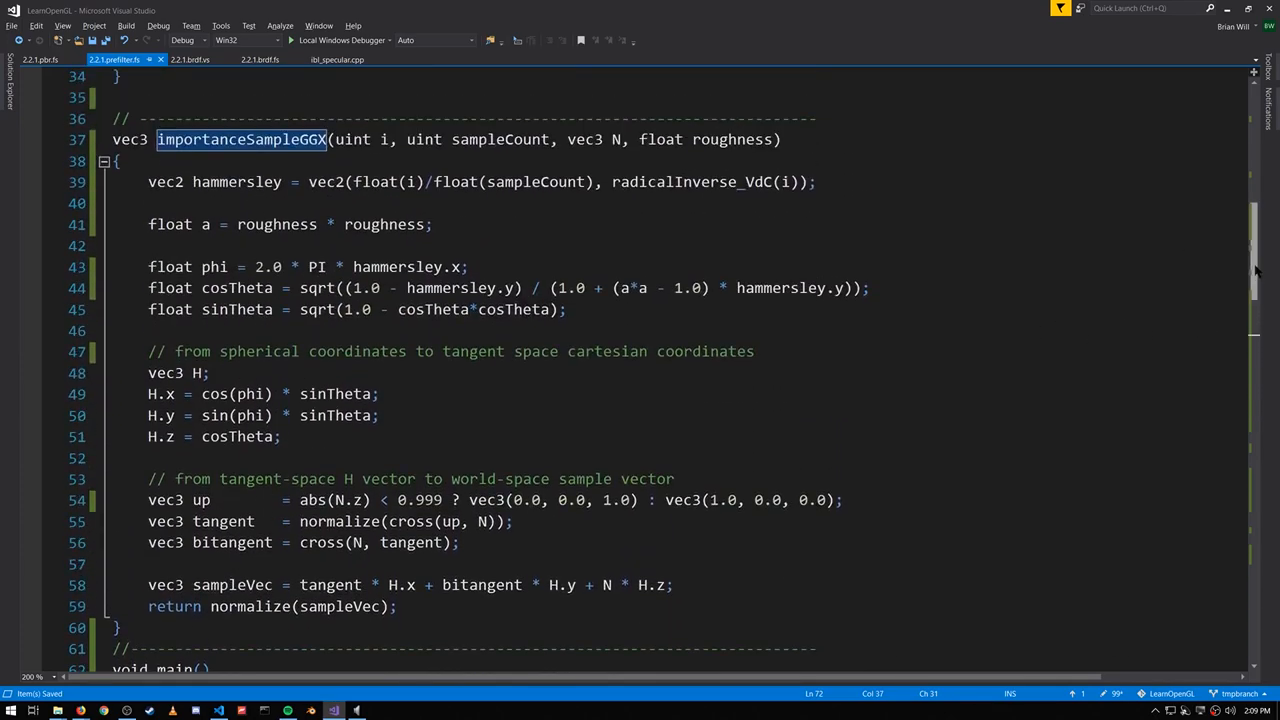
pyautogui.scroll(3)
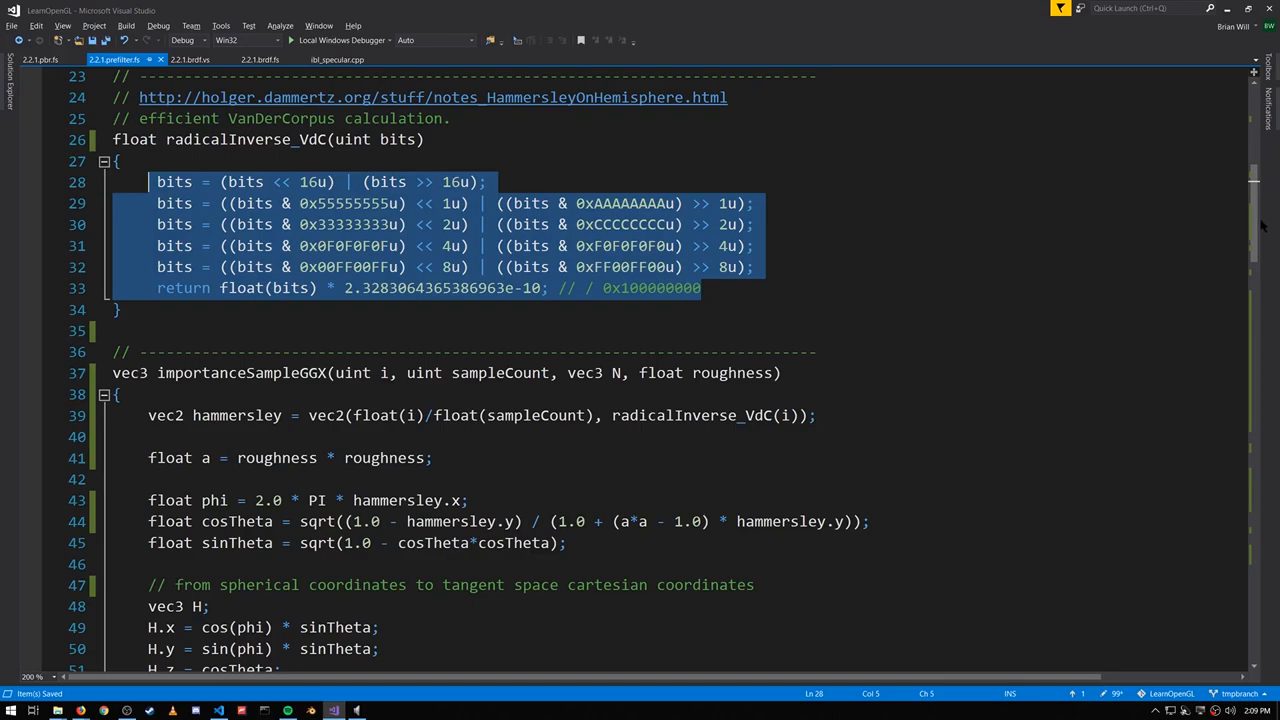
pyautogui.scroll(-3)
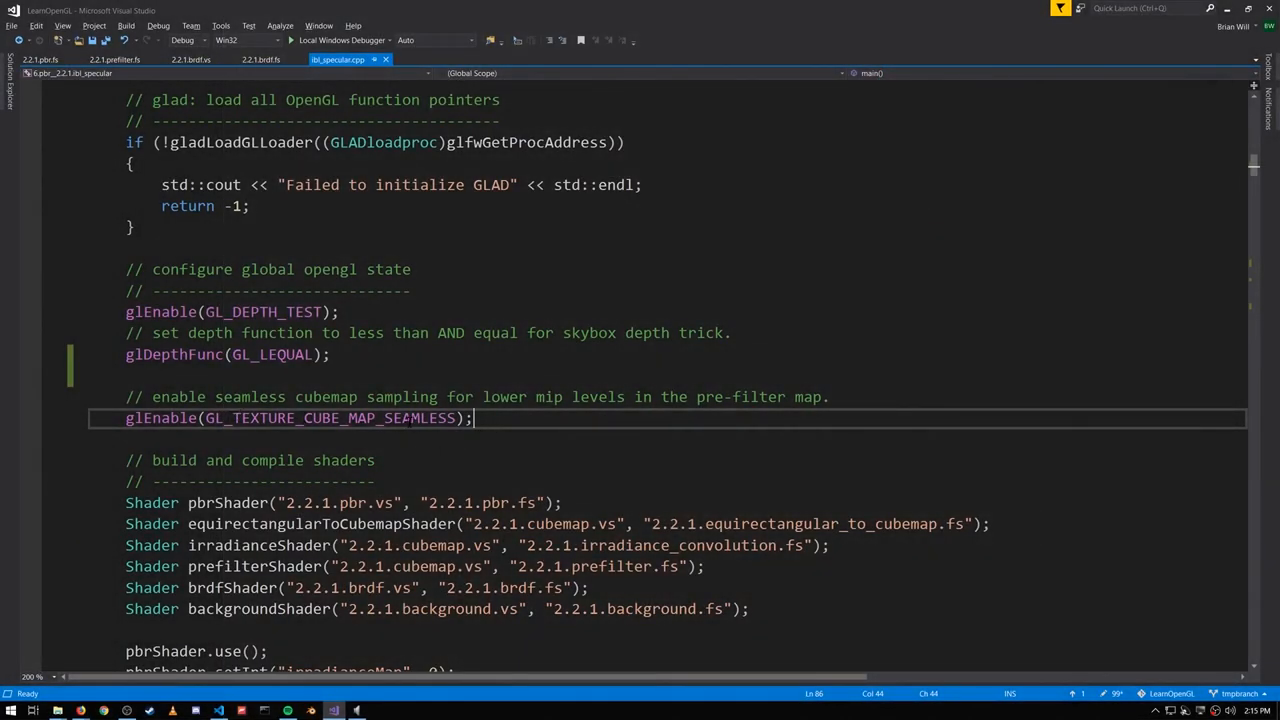
pyautogui.moveTo(652, 428)
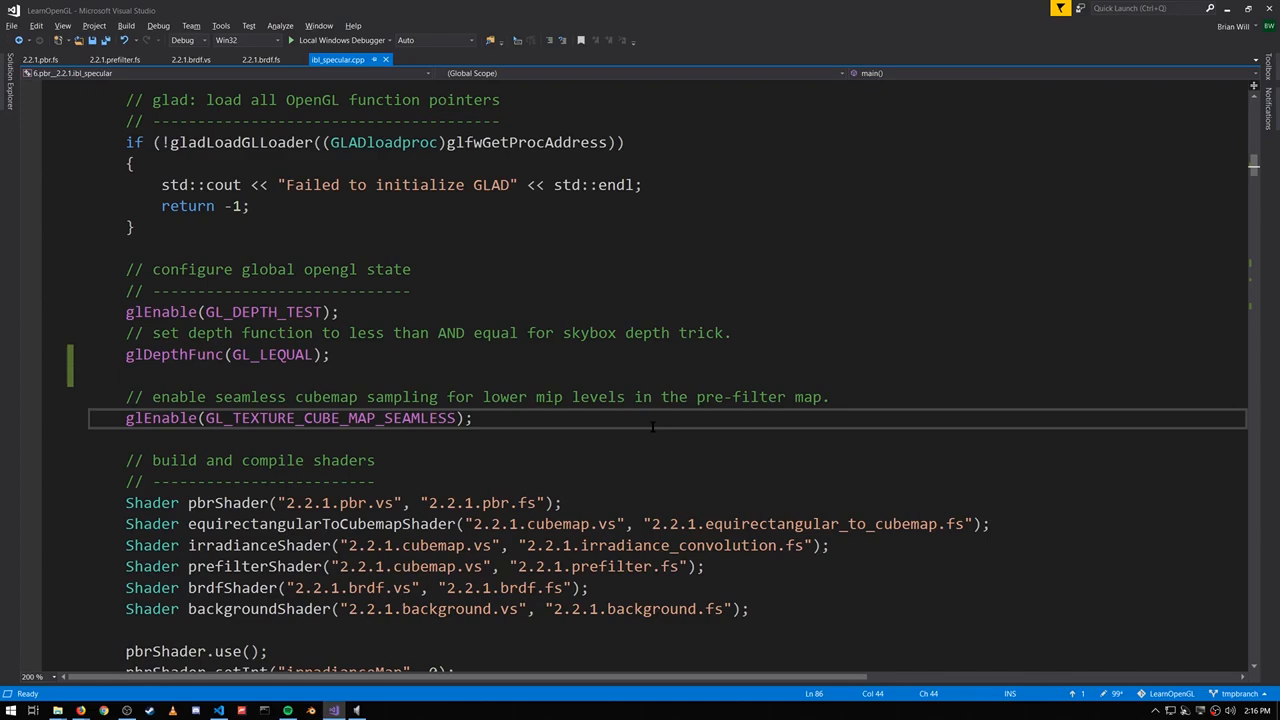
# Scroll the specular .cpp to GL_TEXTURE_CUBE_MAP_SEAMLESS and the environment cubemap glGenerateMipmap call.
pyautogui.scroll(-3)
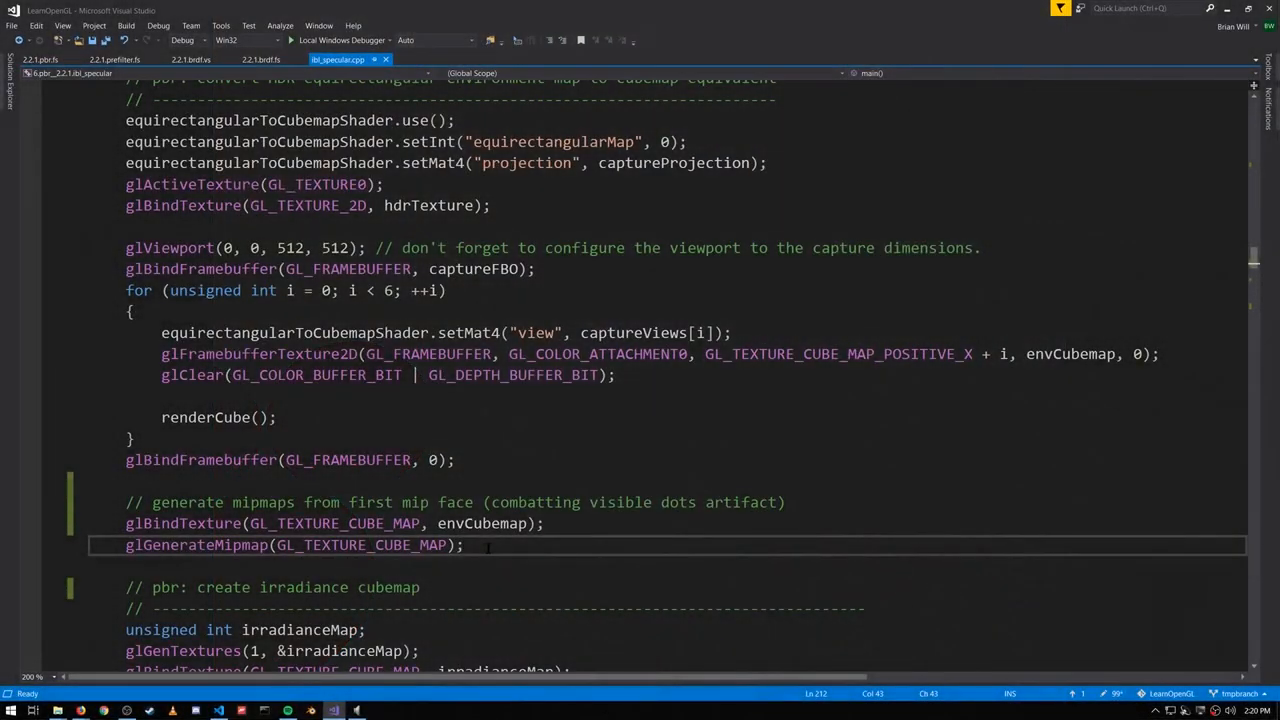
# Select the textureLod mip-level computation in the prefilter shader's sampling loop.
pyautogui.doubleClick(362, 544)
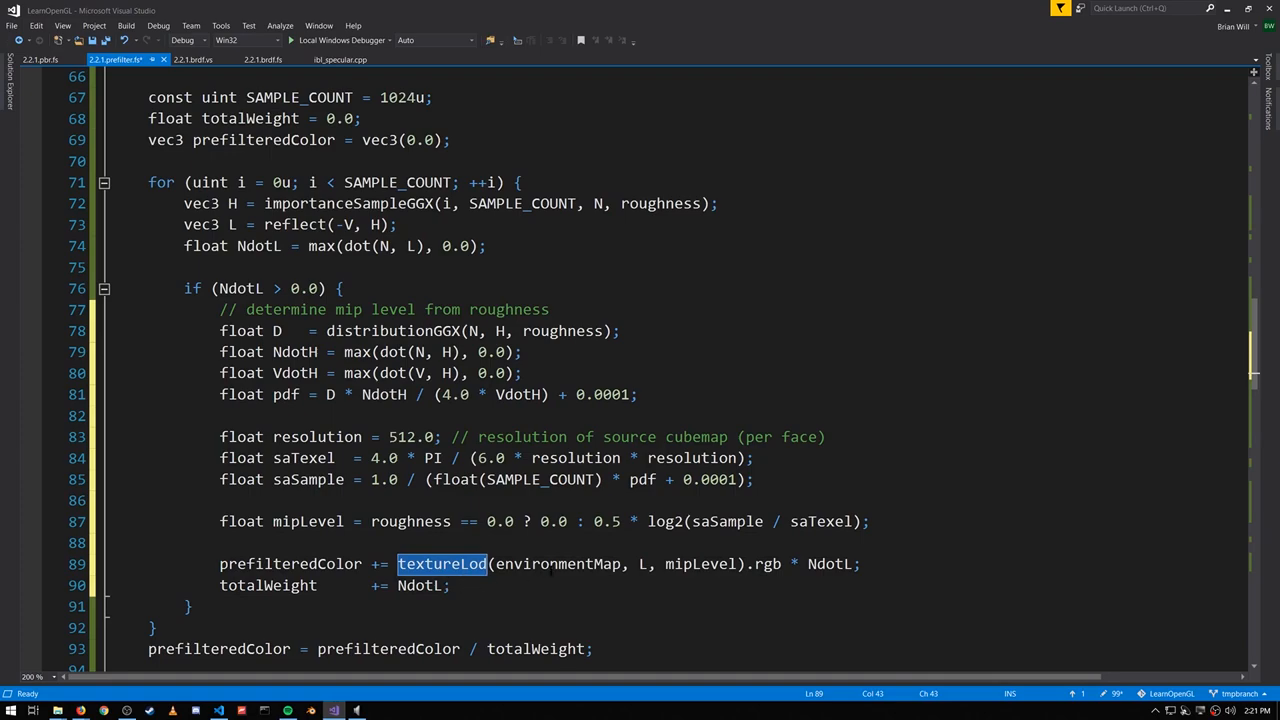
pyautogui.doubleClick(700, 564)
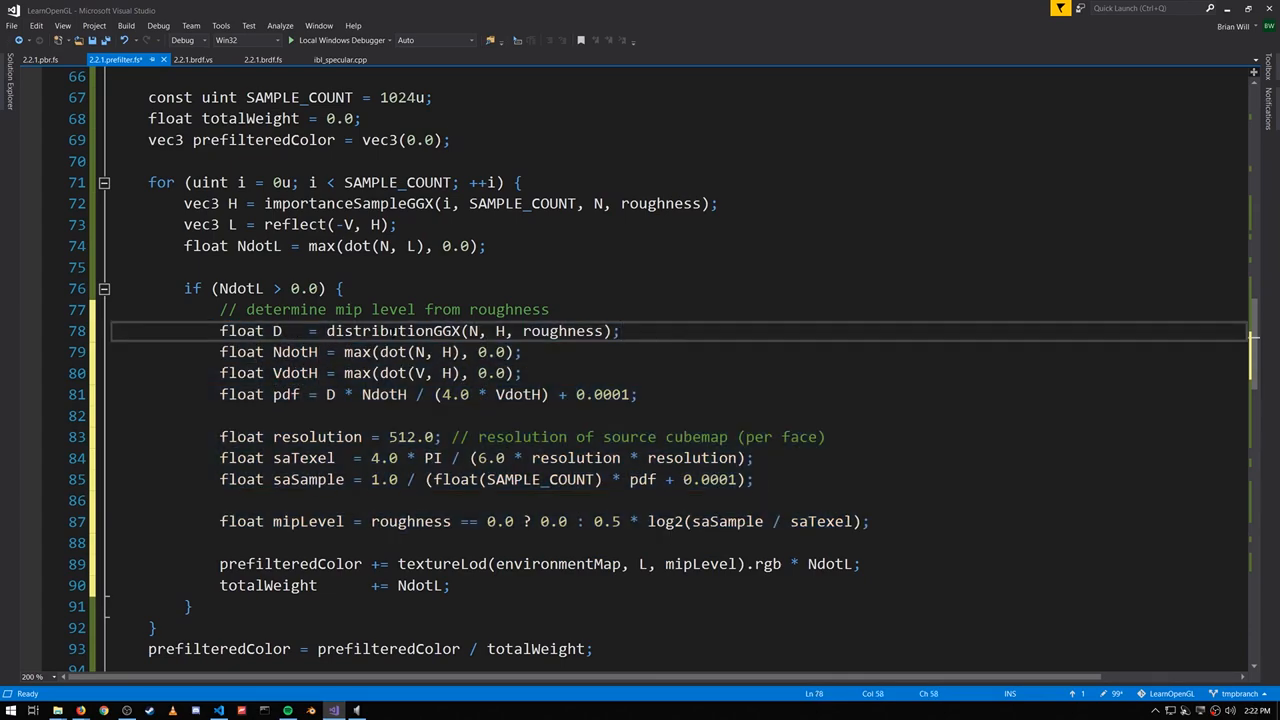
pyautogui.doubleClick(392, 332)
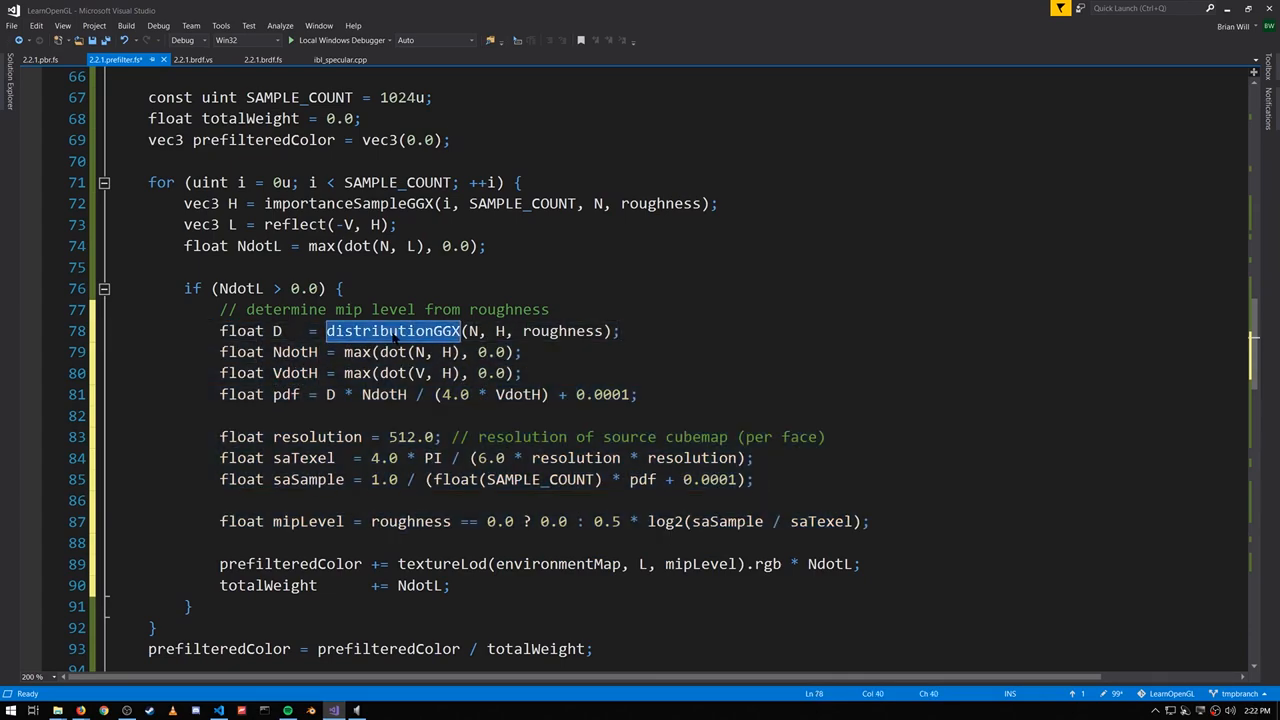